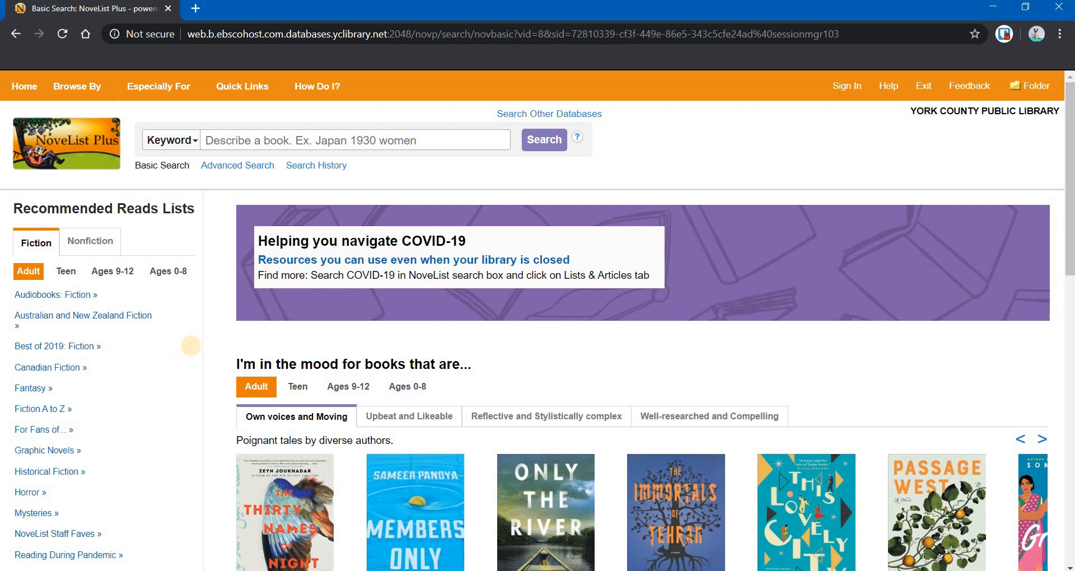
pyautogui.moveTo(403, 338)
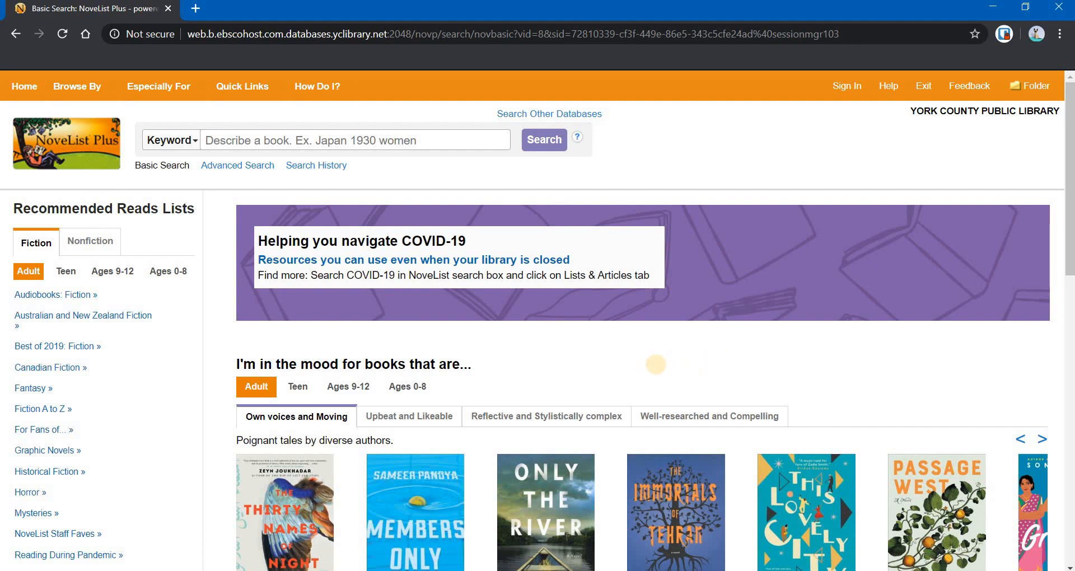
# Browse the mood book picks for teens, ages 9-12 and ages 0-8, then return to adult picks.
pyautogui.scroll(-3)
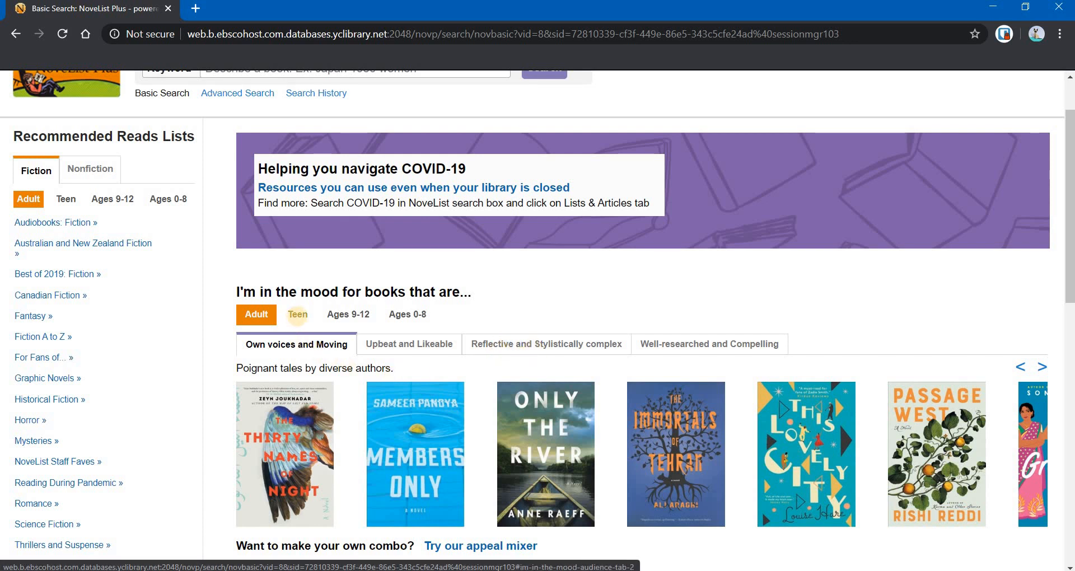
pyautogui.click(297, 314)
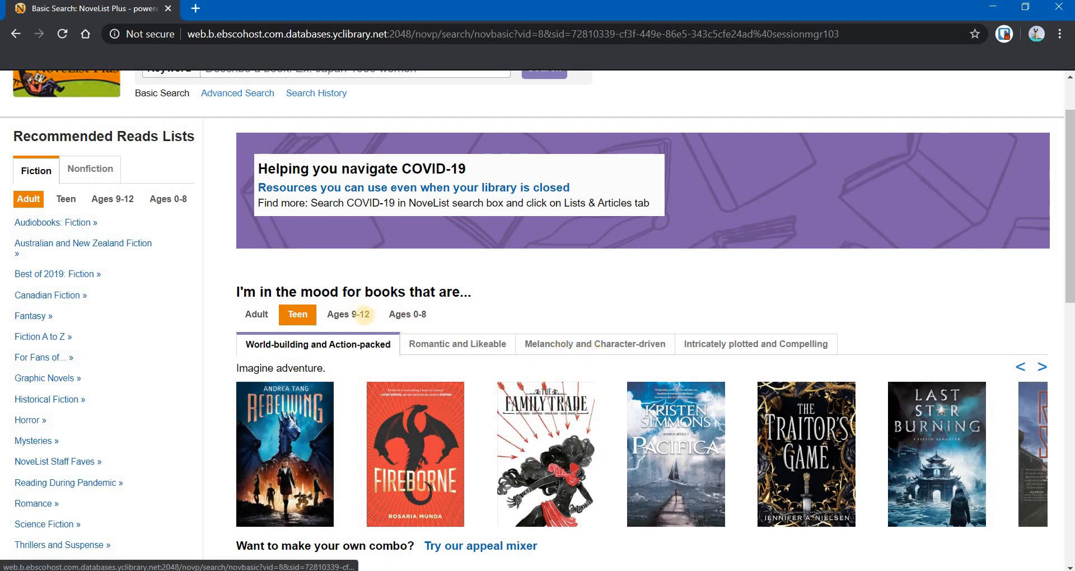
pyautogui.click(348, 314)
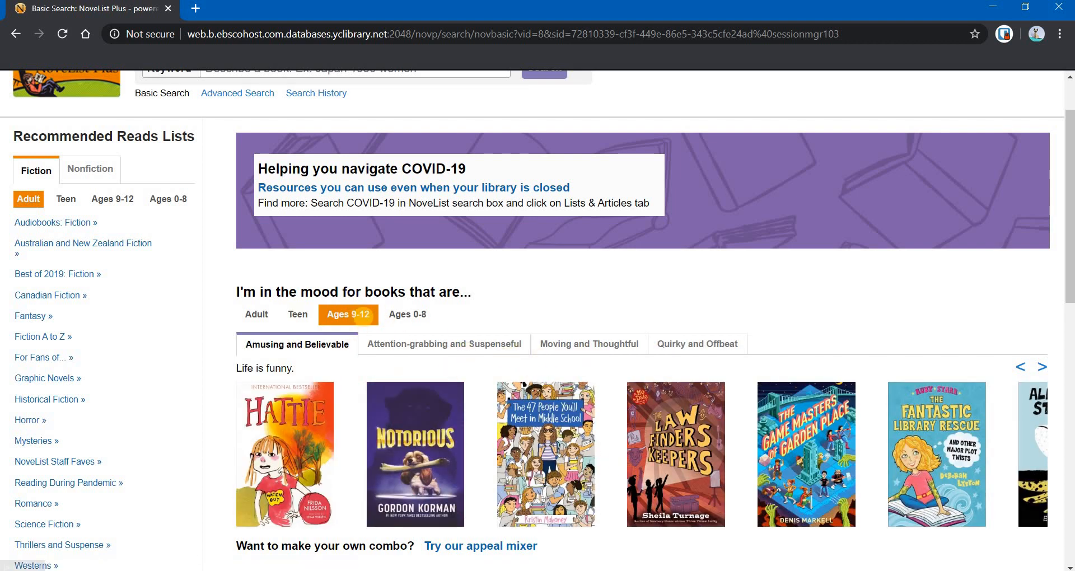
pyautogui.click(406, 314)
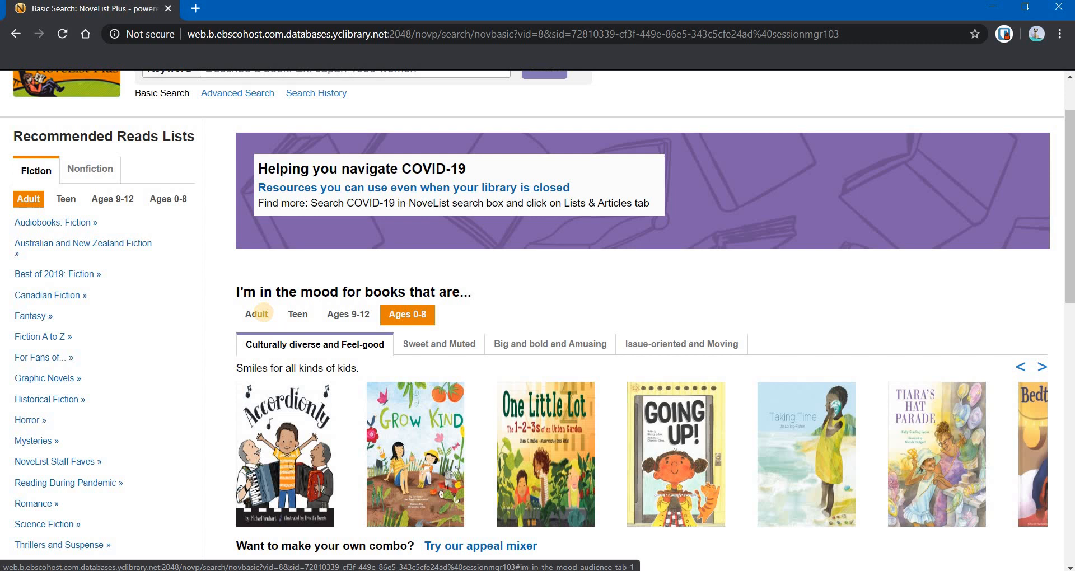
pyautogui.click(256, 313)
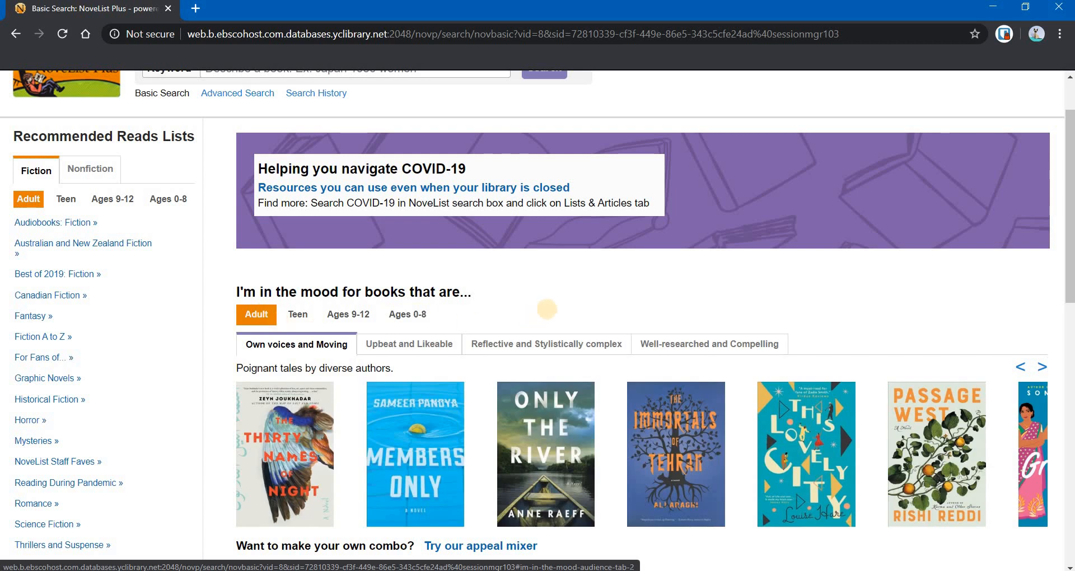
# Launch the appeal mixer from further down the home page.
pyautogui.scroll(-3)
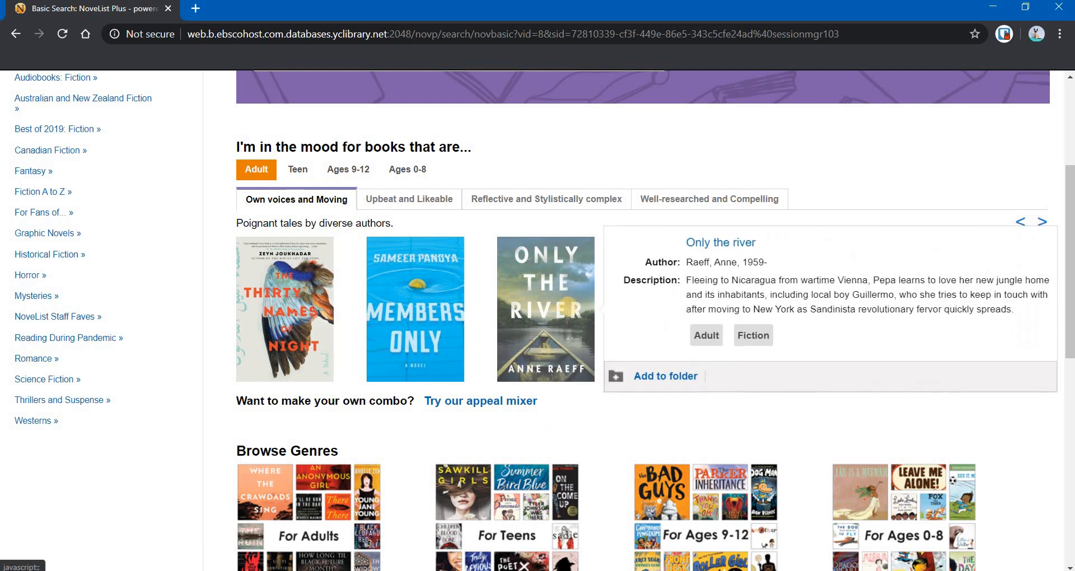
pyautogui.moveTo(721, 309)
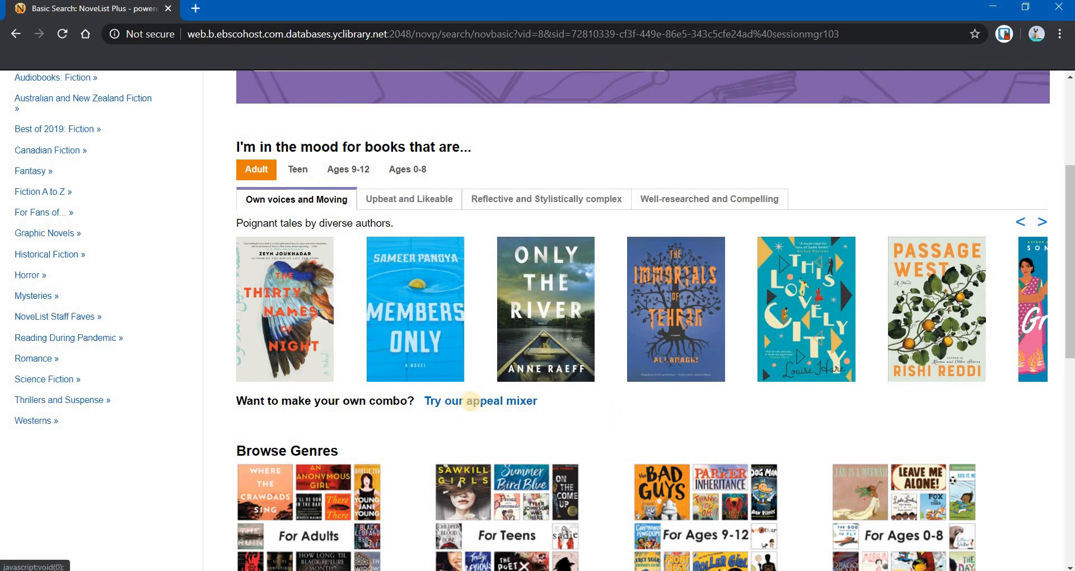
pyautogui.click(481, 401)
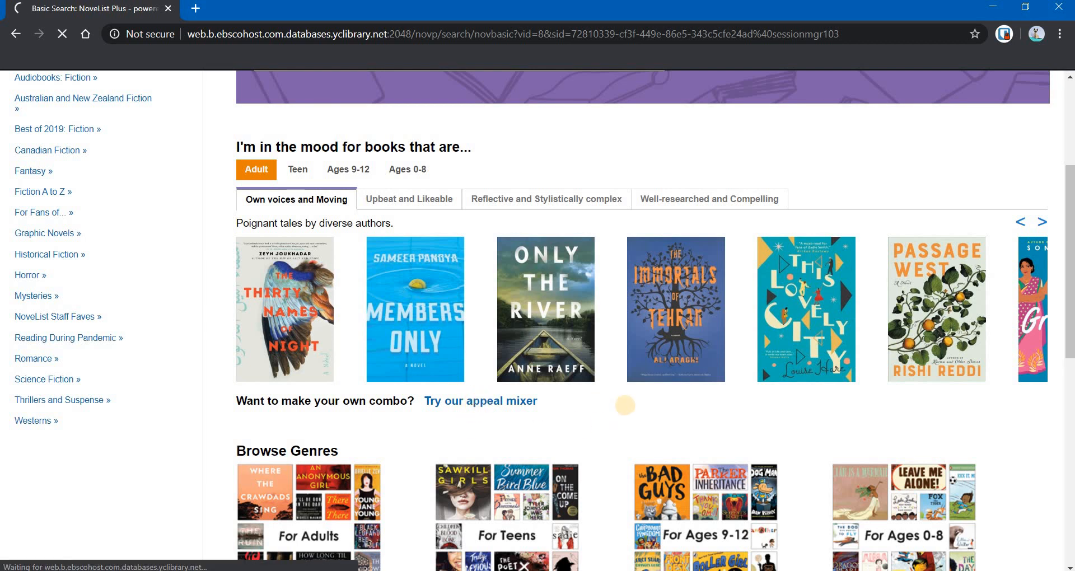
# Set the first appeal to Character: Complex.
pyautogui.click(480, 401)
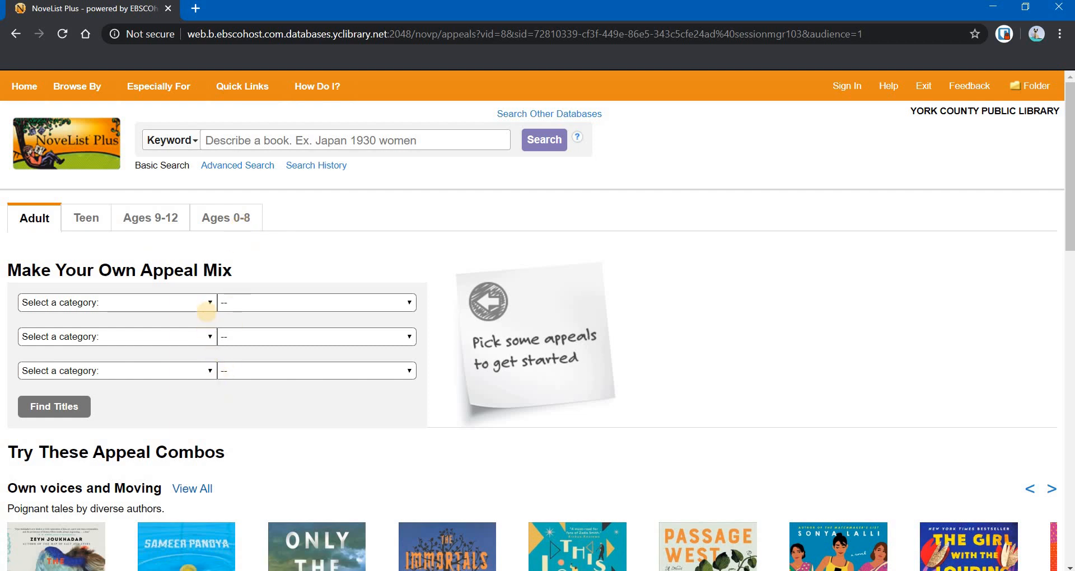
pyautogui.click(116, 302)
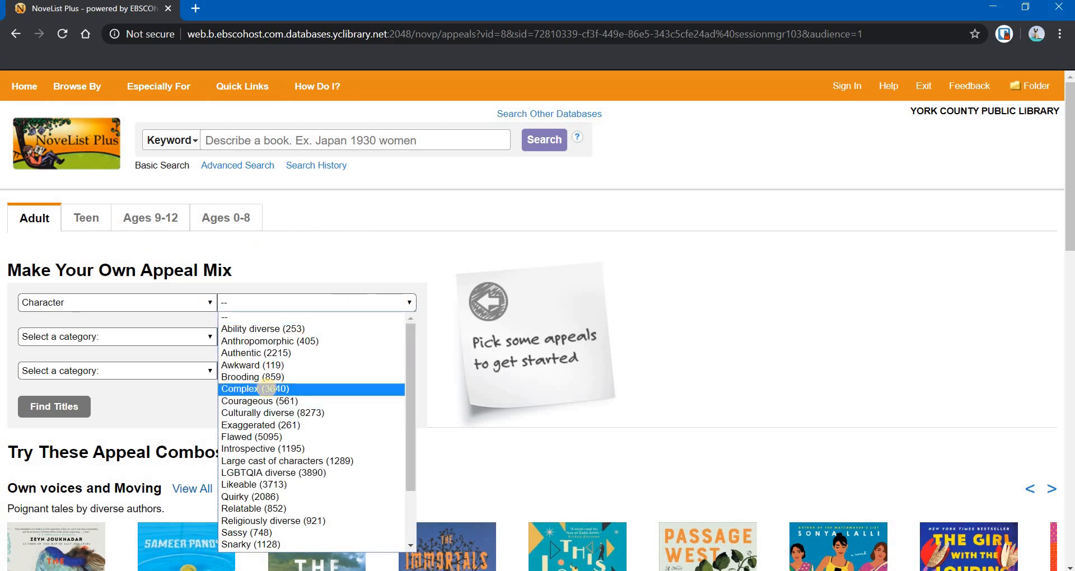
pyautogui.click(258, 389)
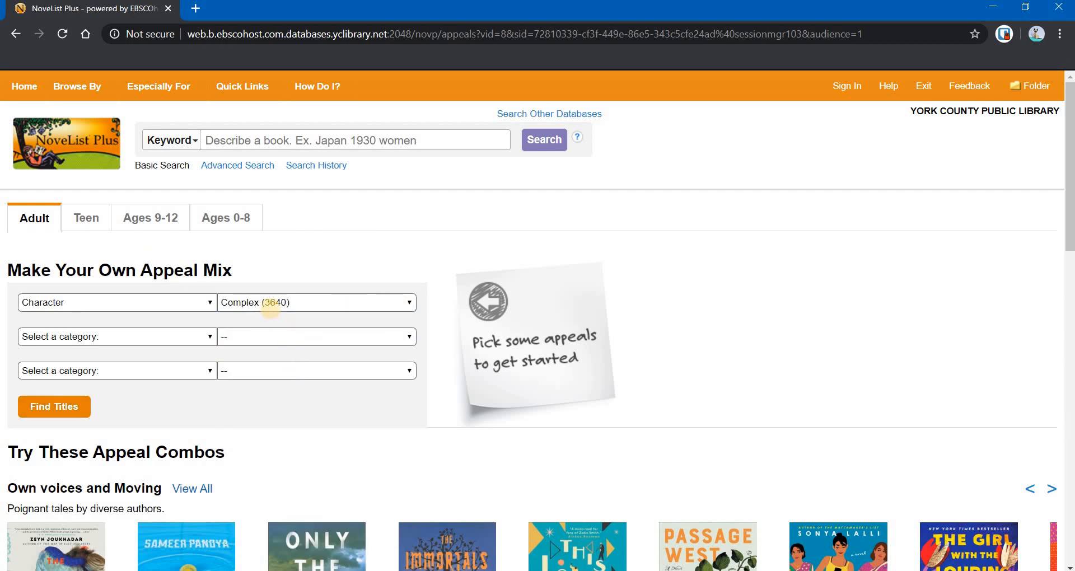
pyautogui.moveTo(300, 303)
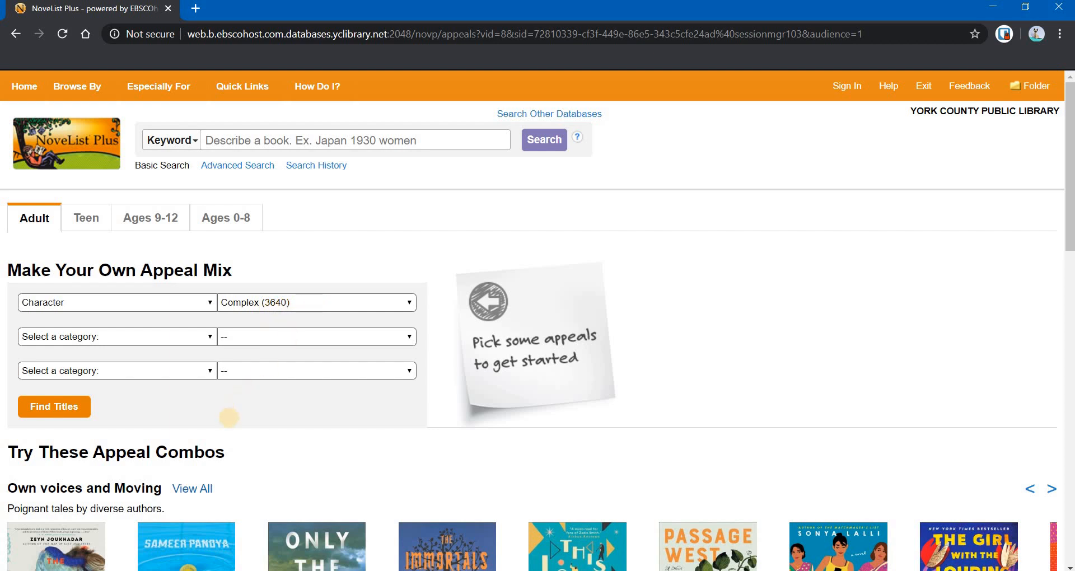
# Set the second appeal to Storyline: Unconventional.
pyautogui.click(117, 337)
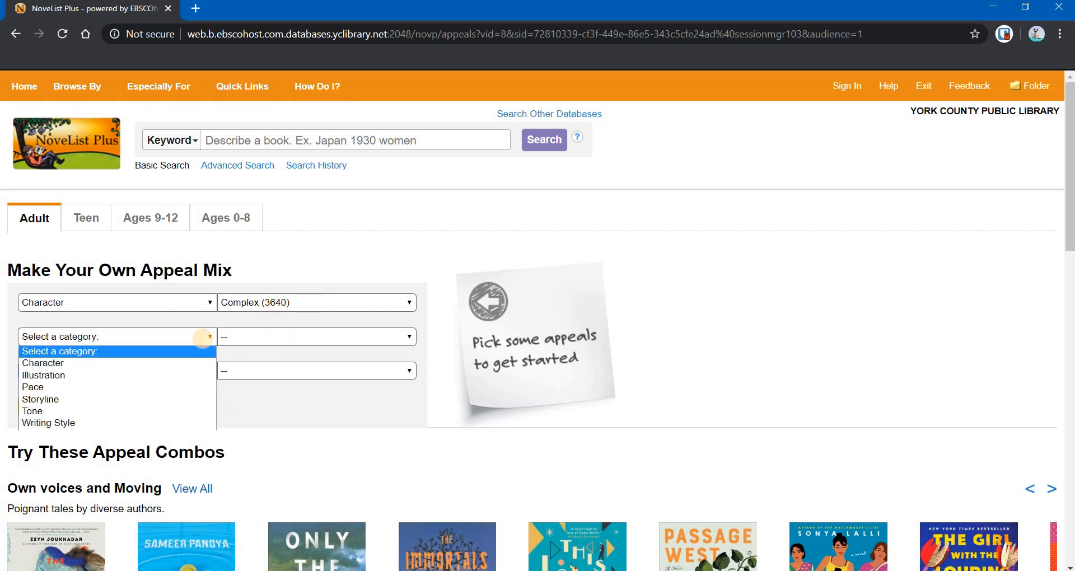
pyautogui.click(40, 398)
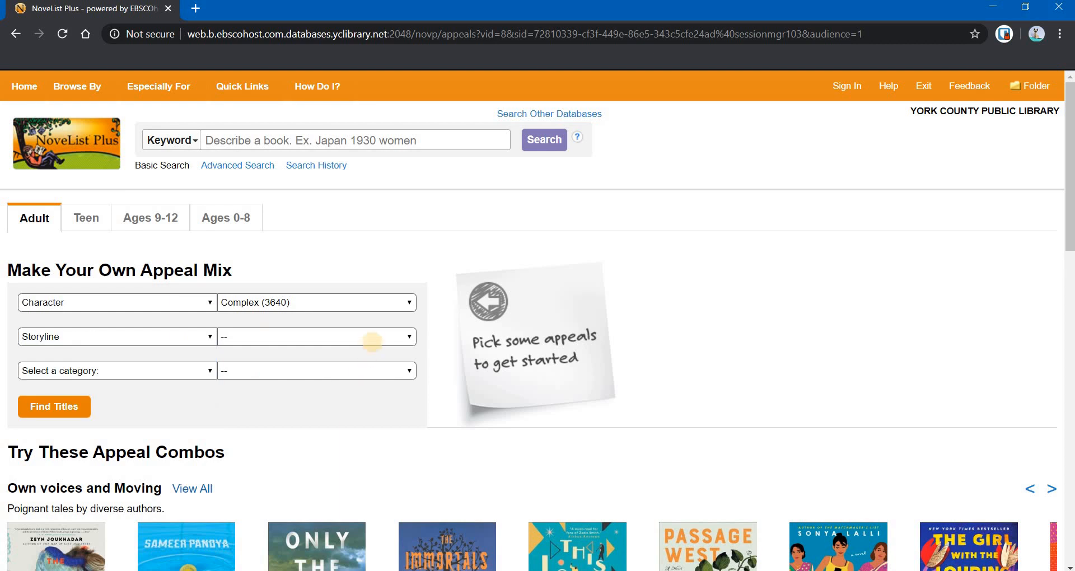
pyautogui.click(316, 337)
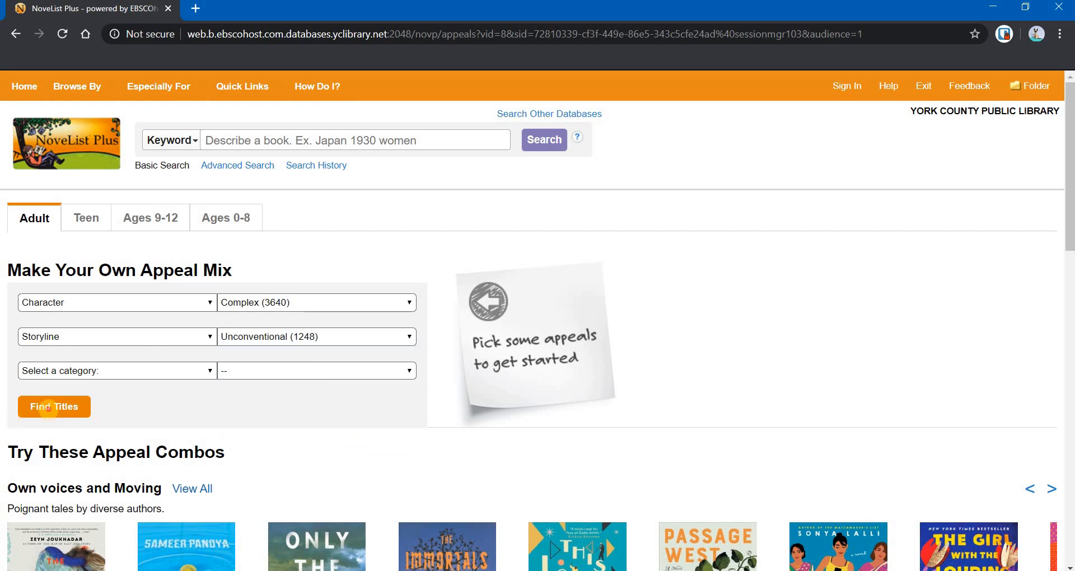
# Find the 113 matching titles and browse the results carousel forward and back.
pyautogui.click(54, 407)
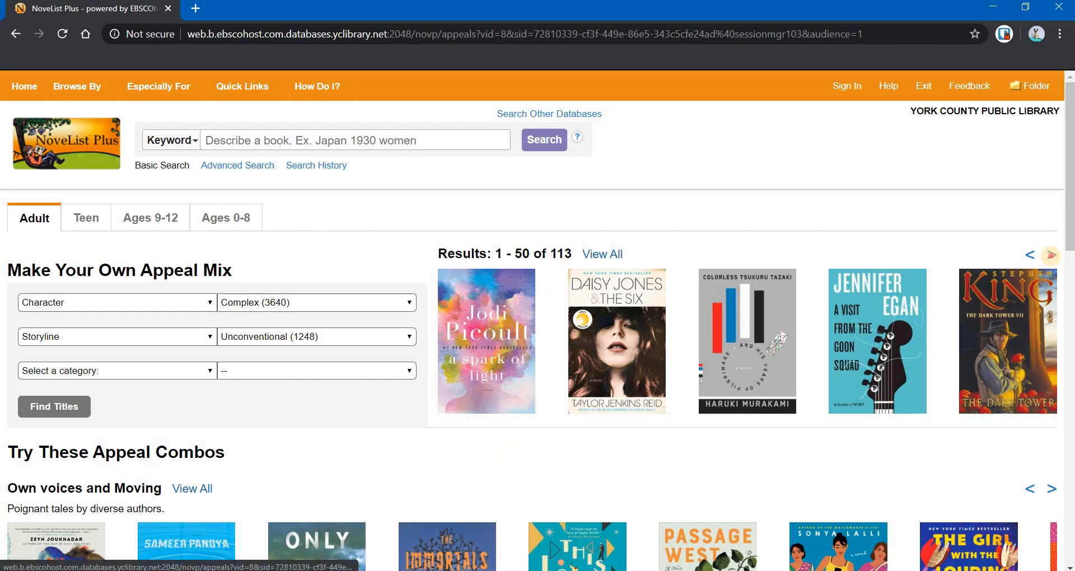
pyautogui.click(1052, 256)
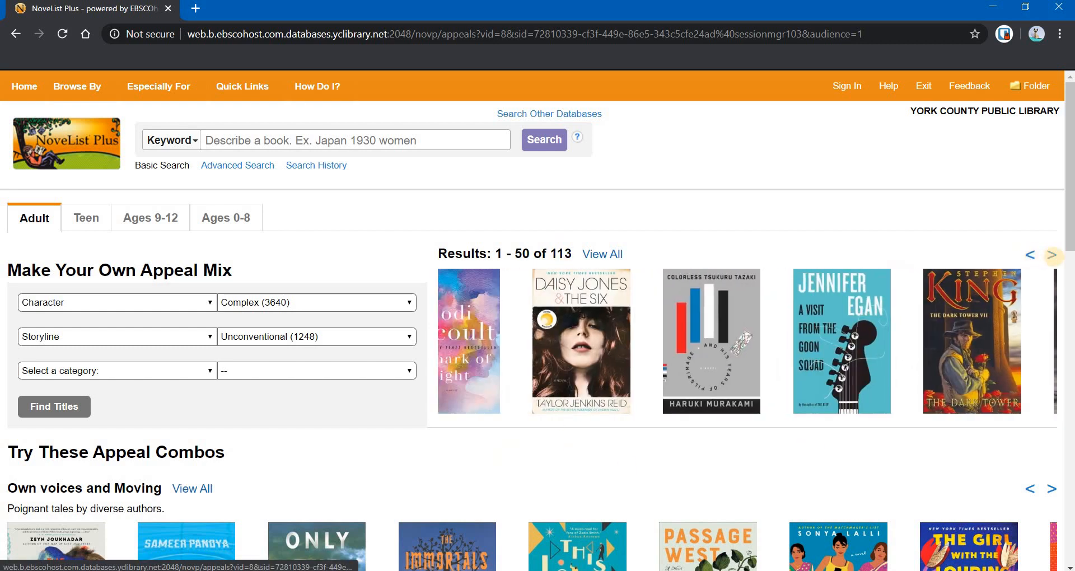
pyautogui.click(1053, 255)
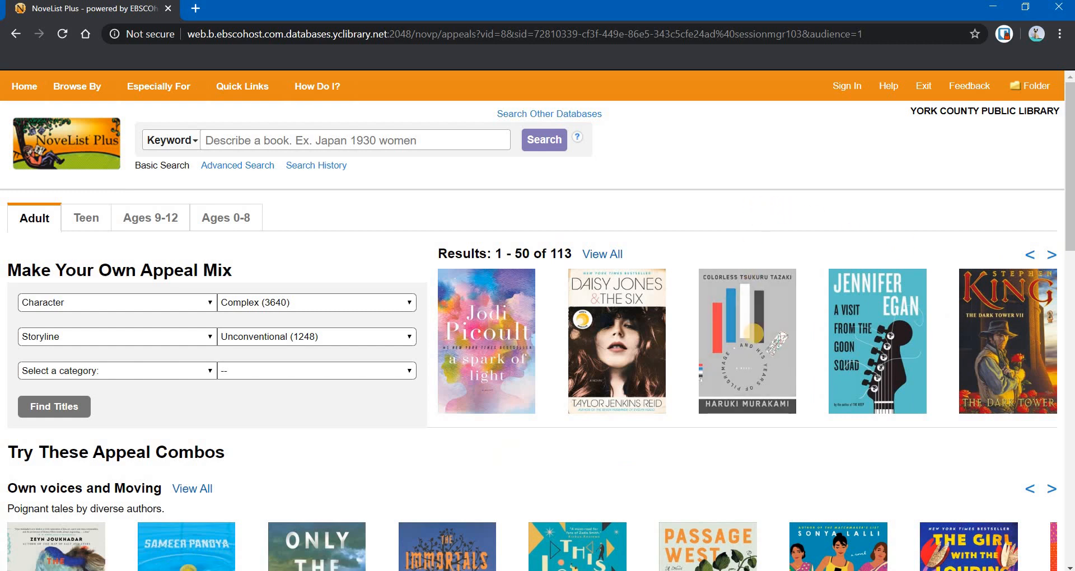
pyautogui.moveTo(747, 340)
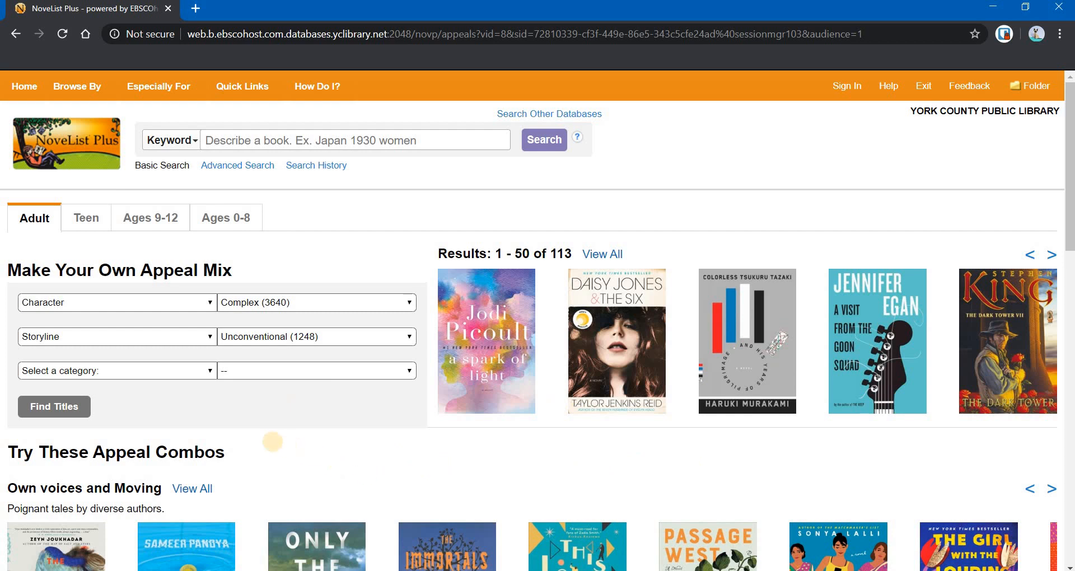
pyautogui.moveTo(343, 448)
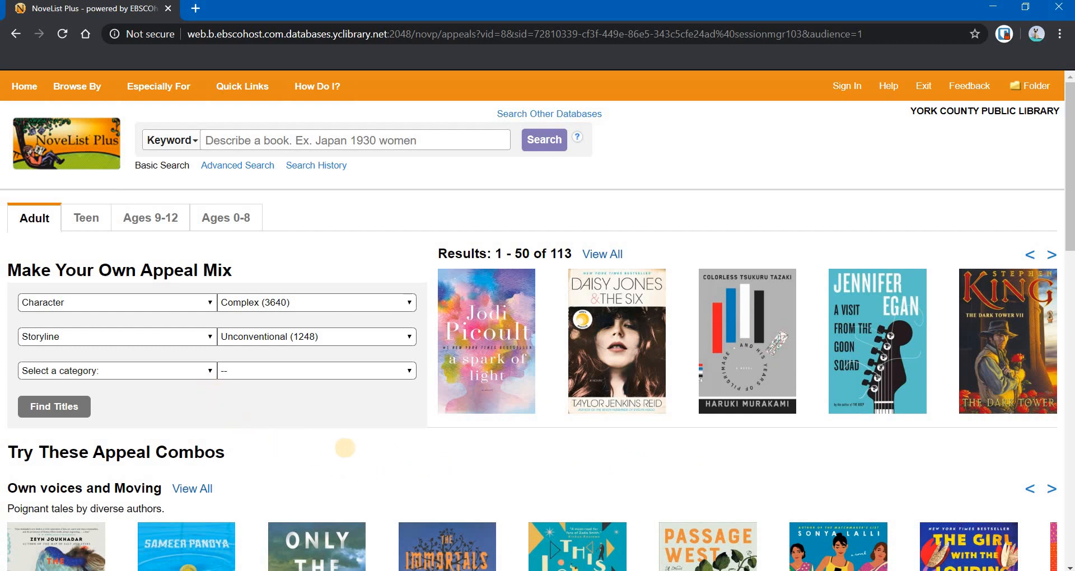
pyautogui.scroll(-3)
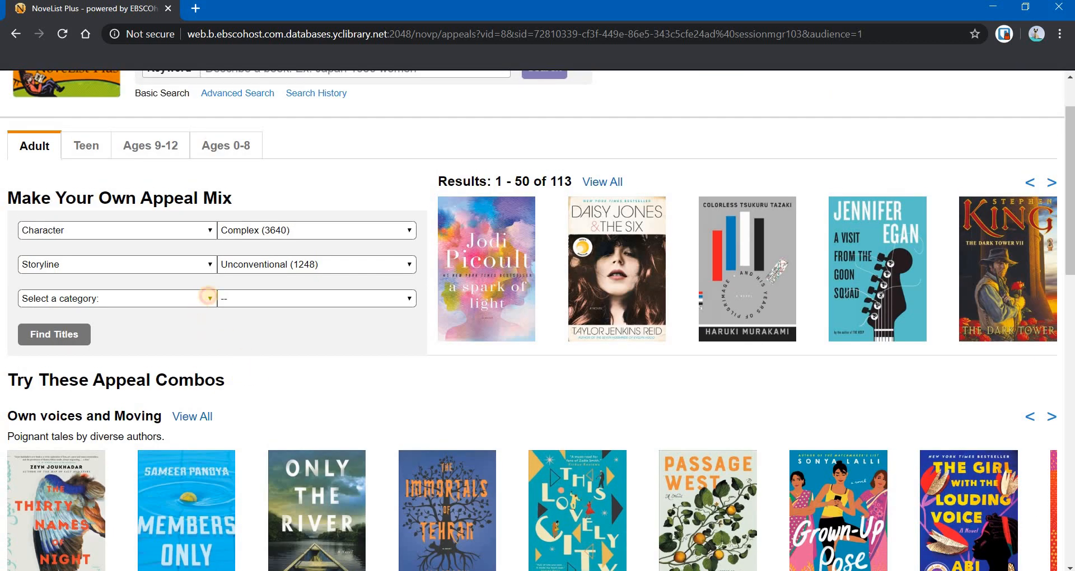
# Add Tone: Amusing as the third appeal and find titles, narrowing to 'The Betrayals'.
pyautogui.click(116, 298)
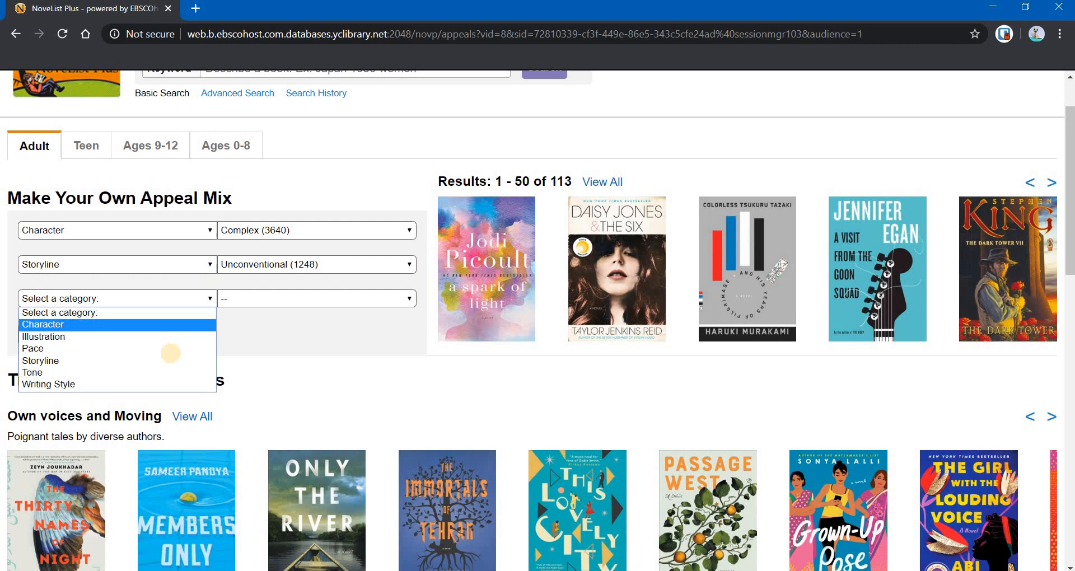
pyautogui.moveTo(62, 361)
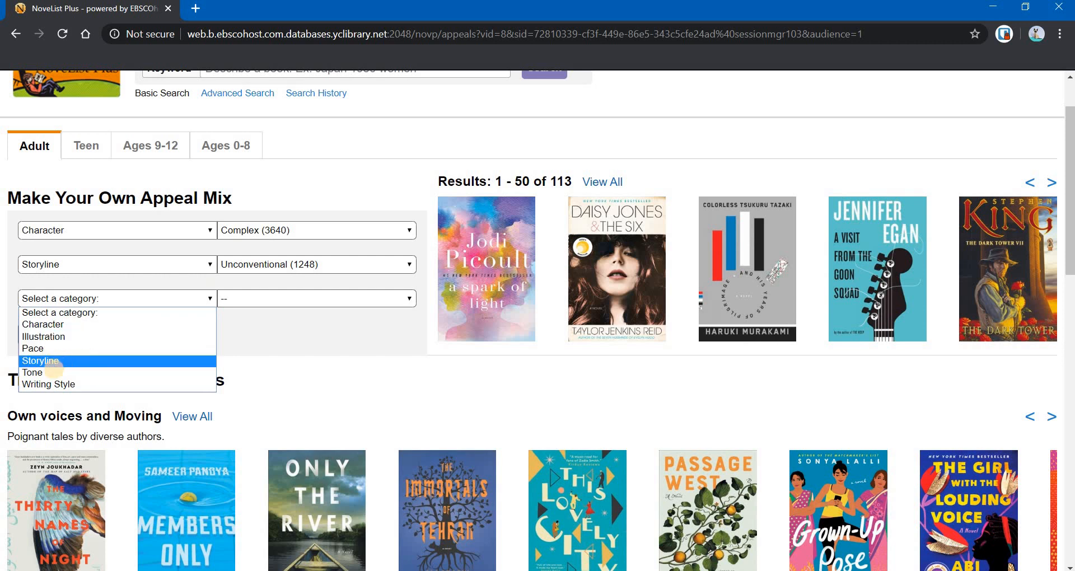
pyautogui.click(31, 371)
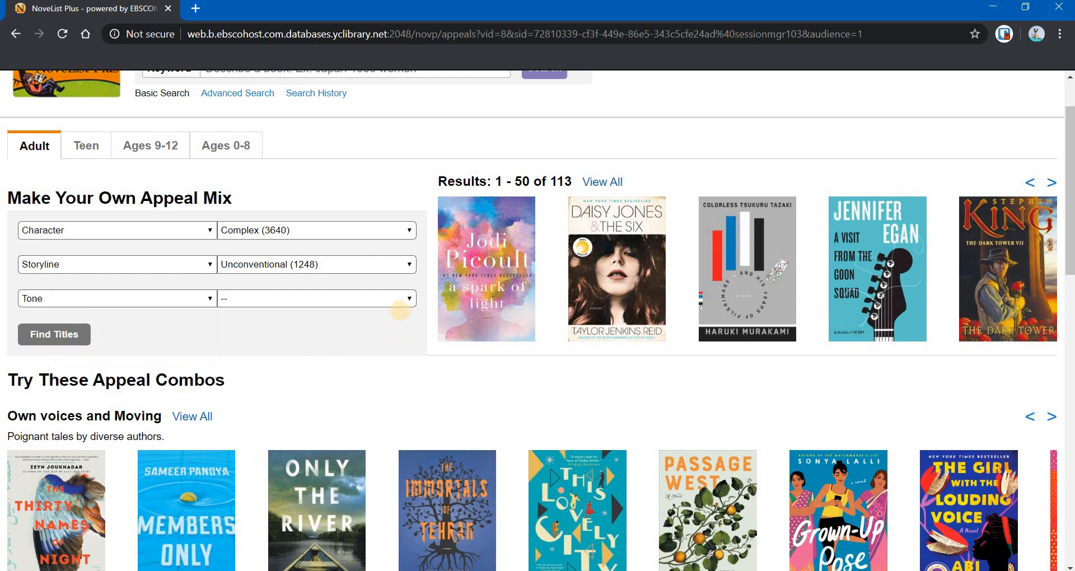
pyautogui.click(316, 298)
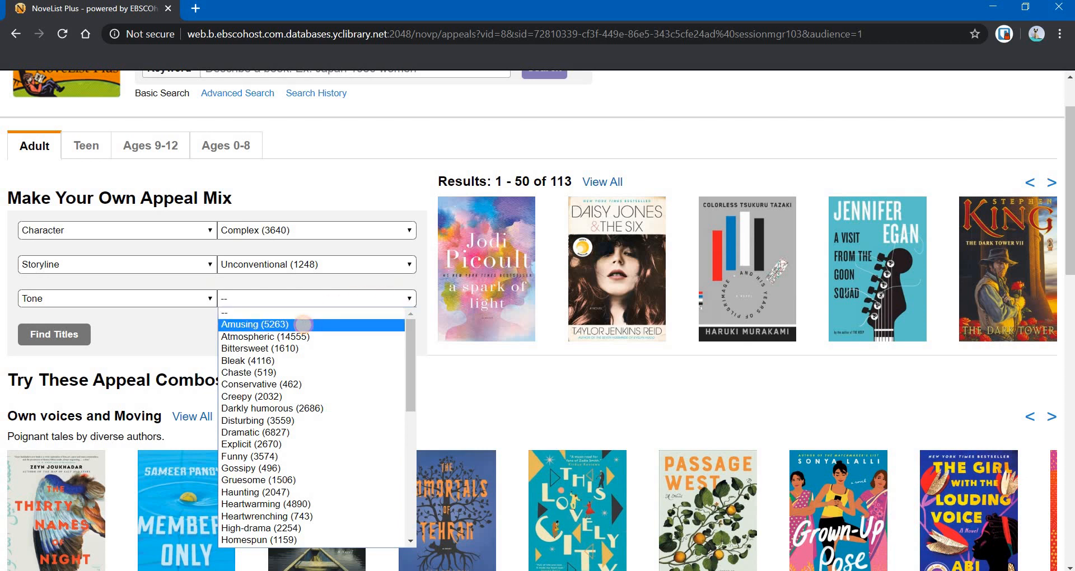
pyautogui.click(254, 325)
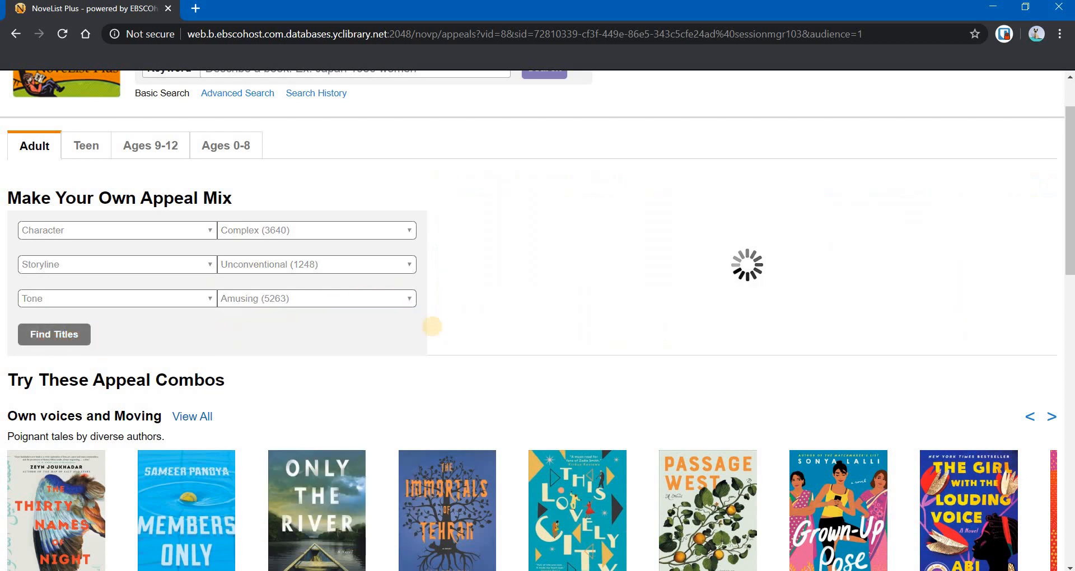
pyautogui.click(54, 334)
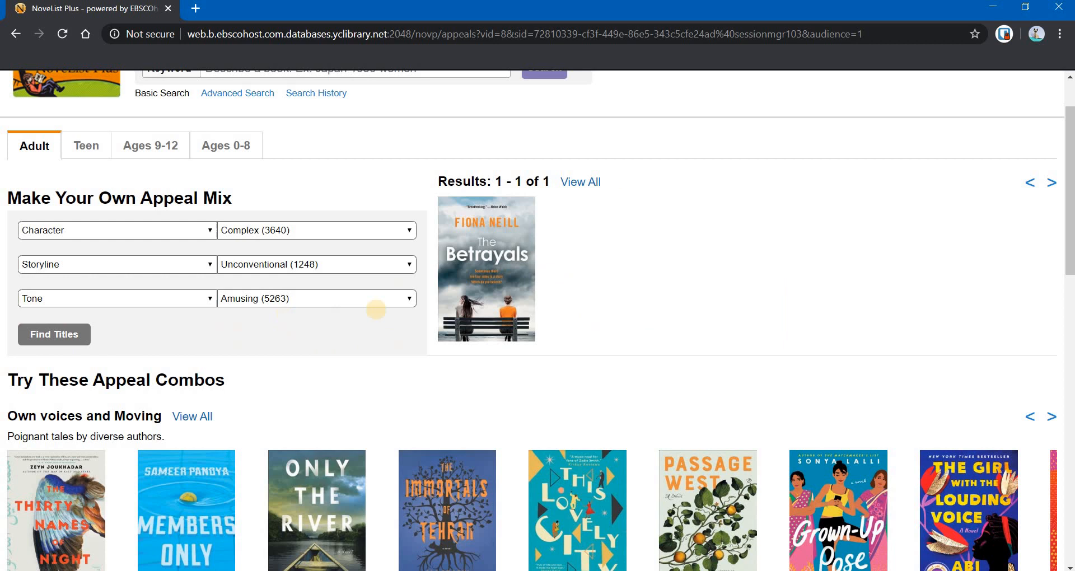
pyautogui.moveTo(367, 336)
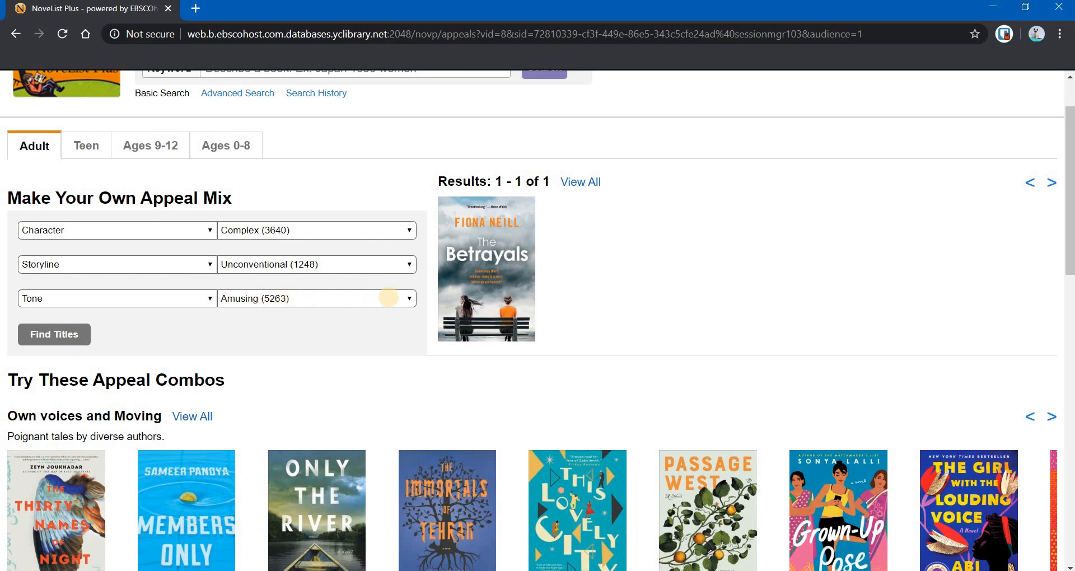
# Change the tone appeal to Atmospheric and find the 17 matching titles.
pyautogui.click(408, 297)
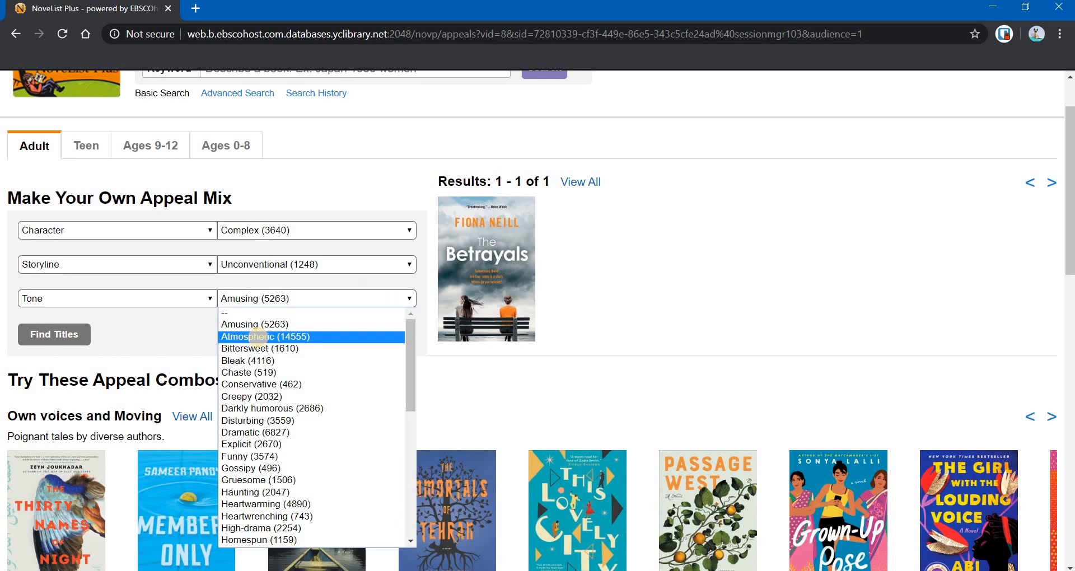
pyautogui.click(264, 337)
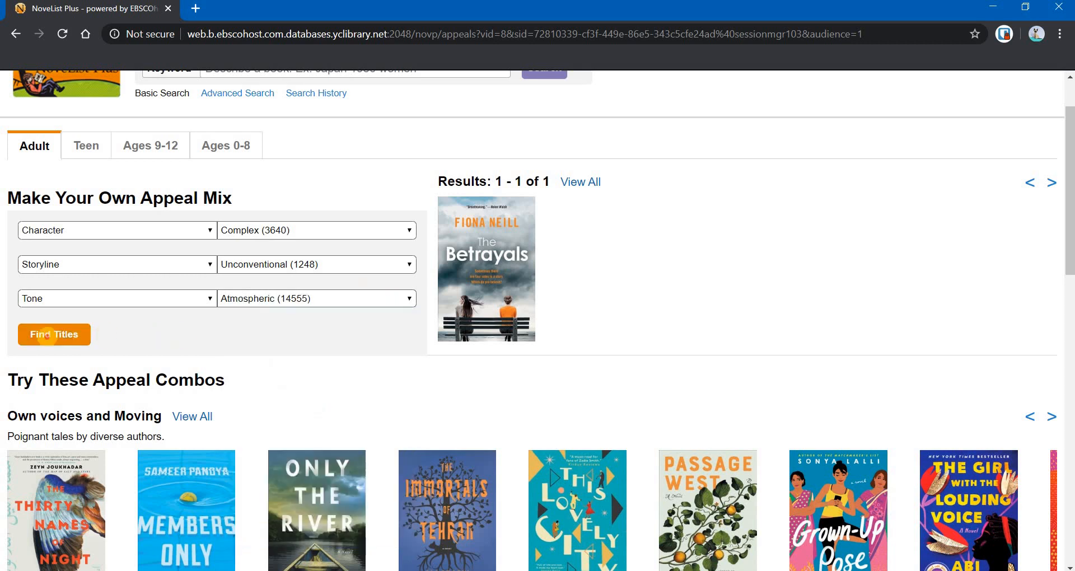
pyautogui.click(53, 334)
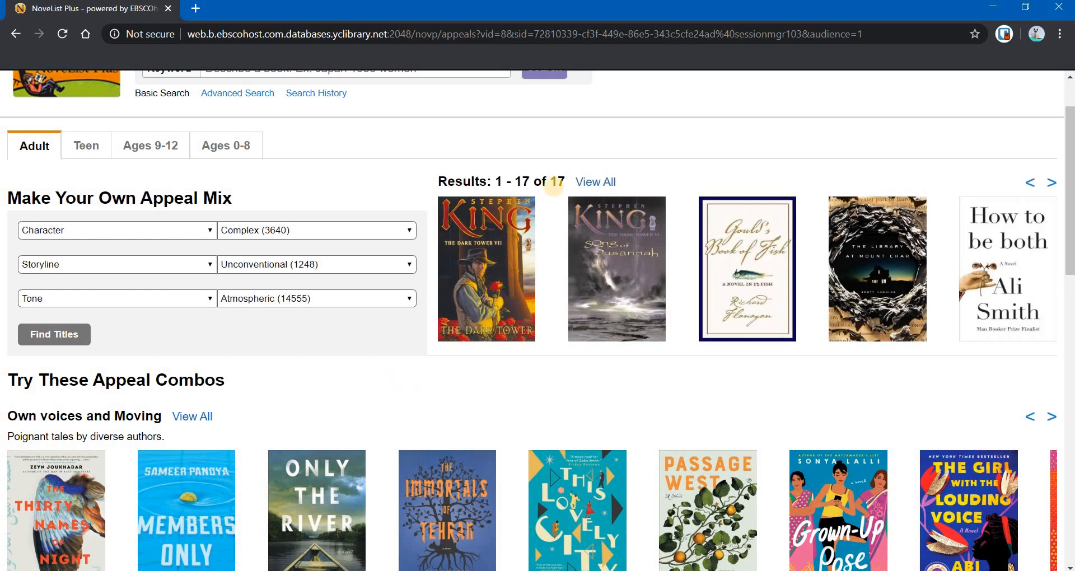
pyautogui.moveTo(549, 383)
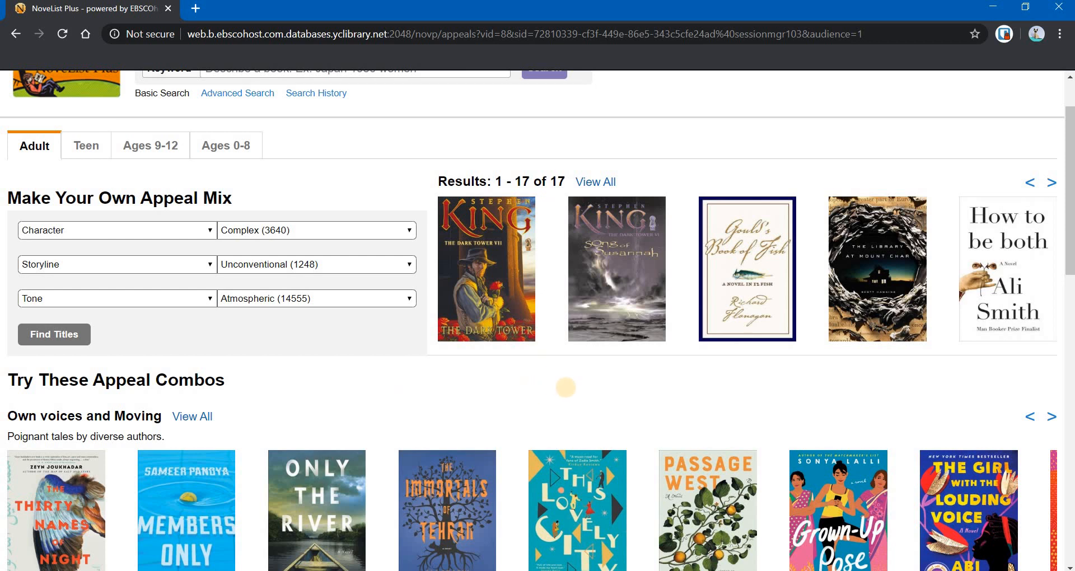
pyautogui.moveTo(340, 326)
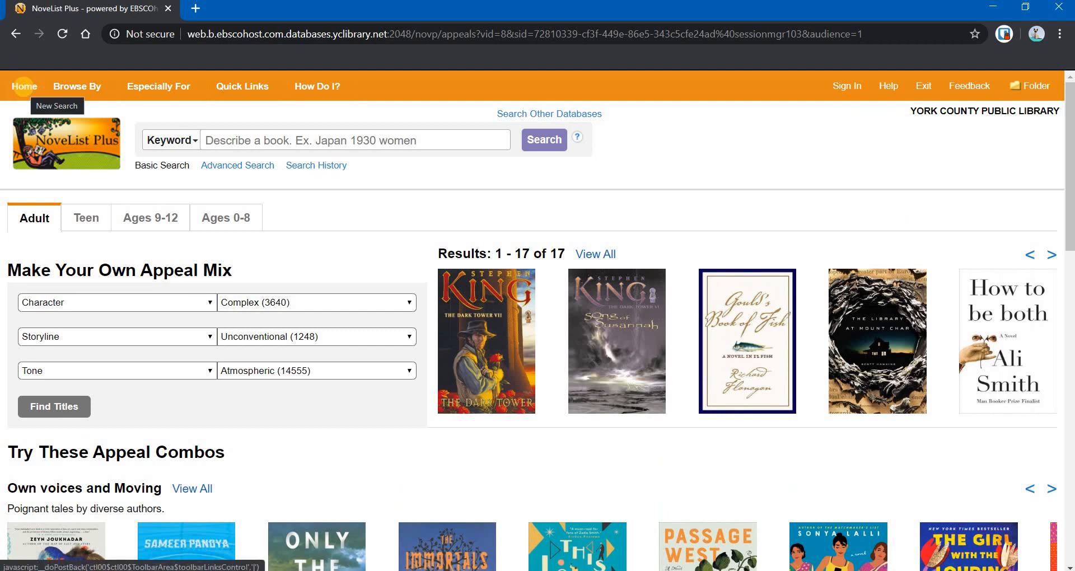
# Go to the home page and show the Mysteries subcategories under Recommended Reads Lists.
pyautogui.click(23, 86)
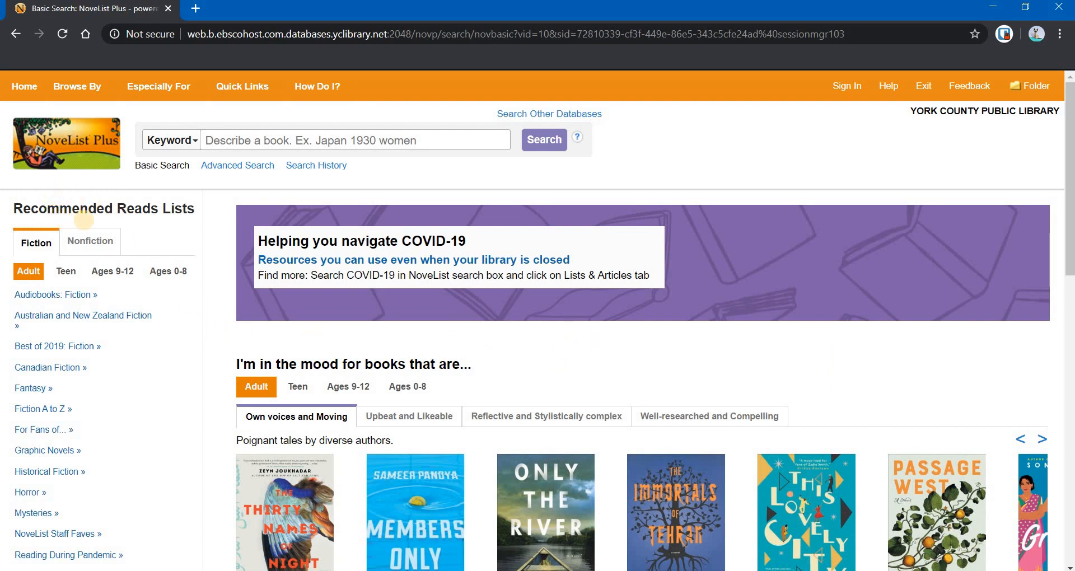
pyautogui.moveTo(176, 379)
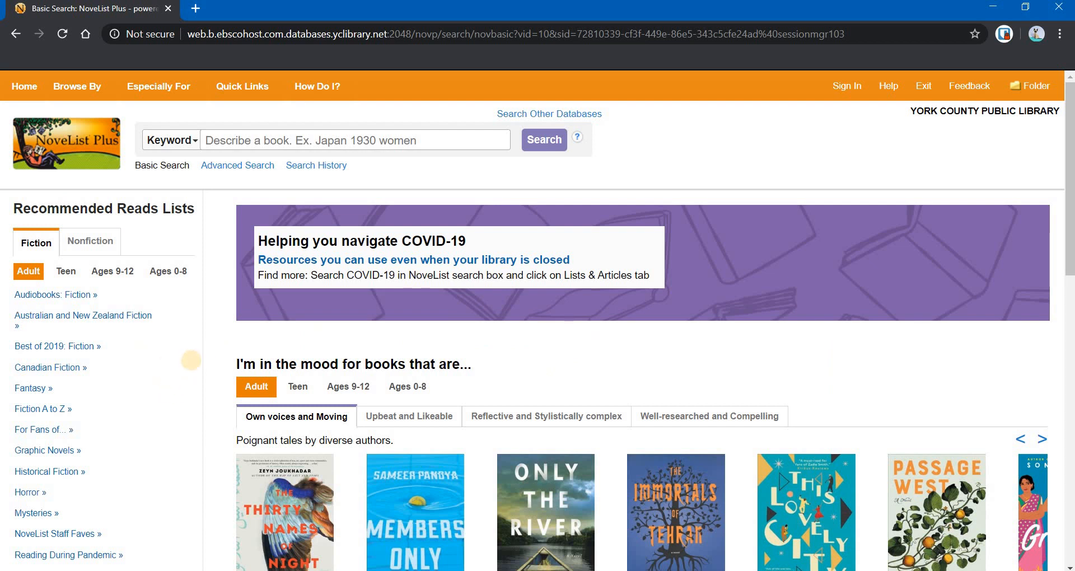
pyautogui.scroll(-3)
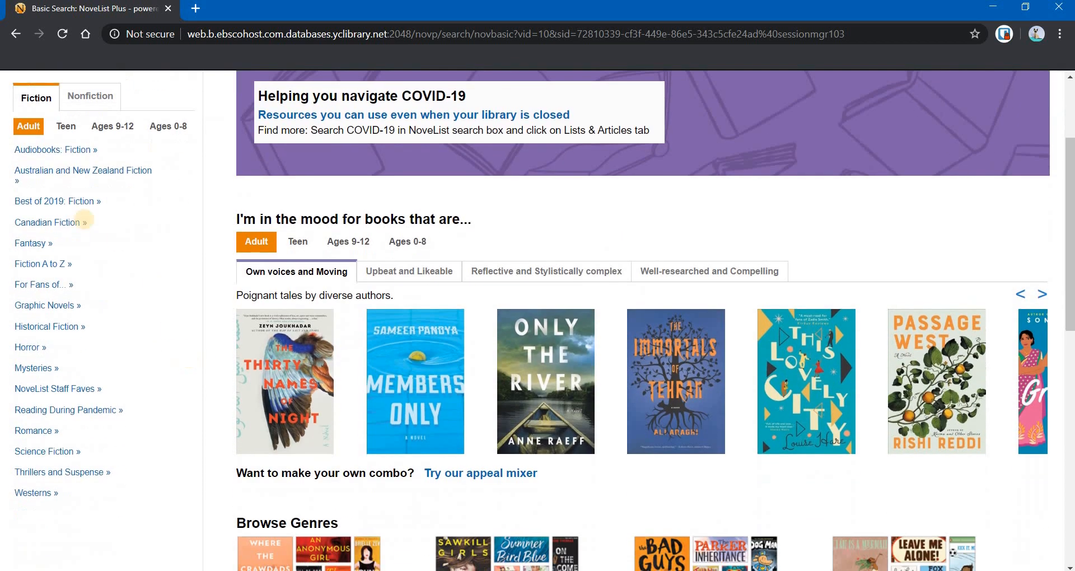
pyautogui.moveTo(82, 365)
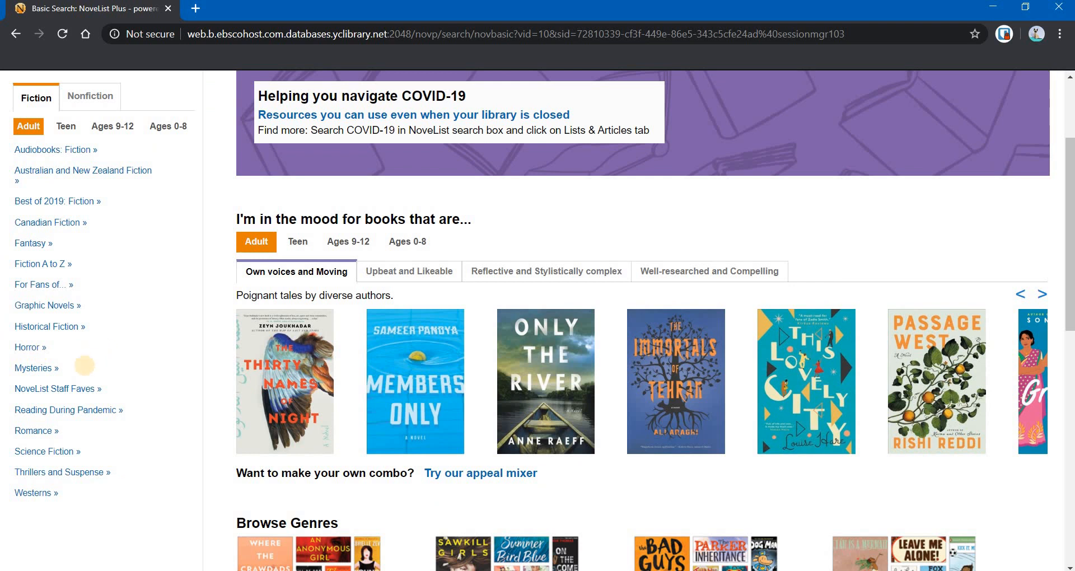
pyautogui.moveTo(33, 369)
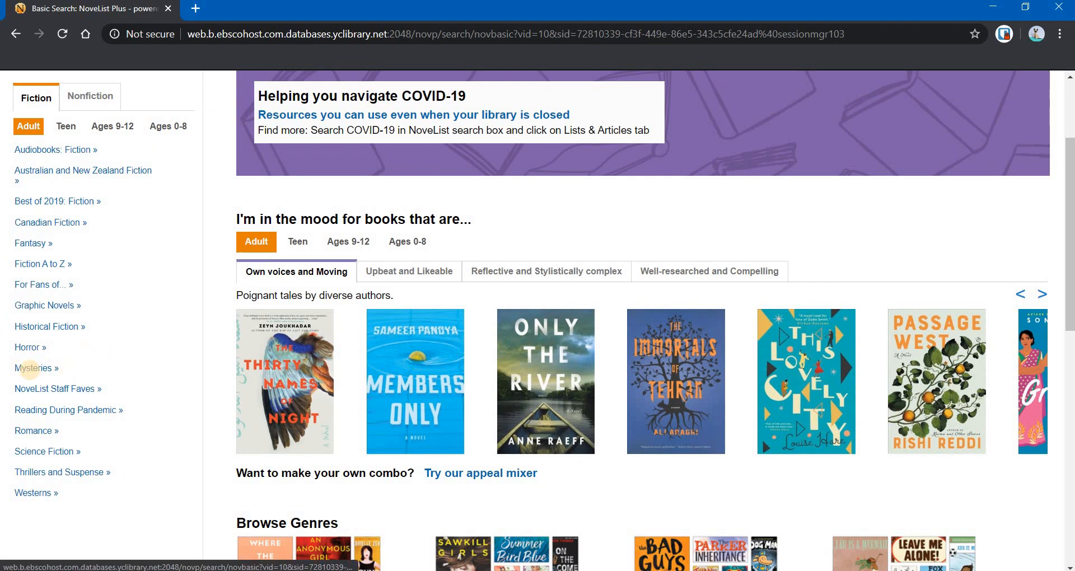
pyautogui.click(32, 369)
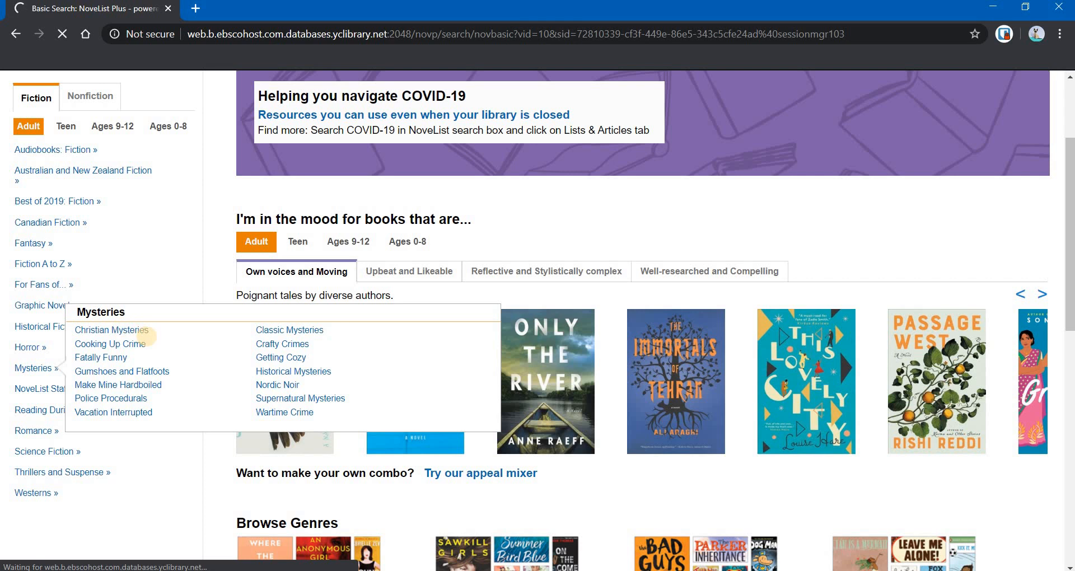
# Open the Christian Mysteries list and scroll through its recommended reads.
pyautogui.click(110, 329)
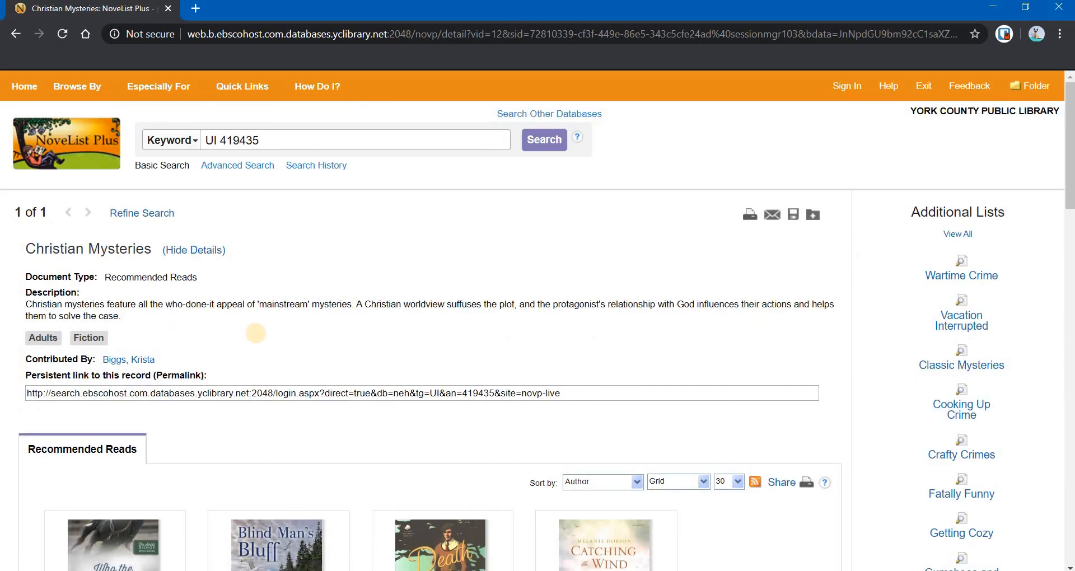
pyautogui.moveTo(306, 270)
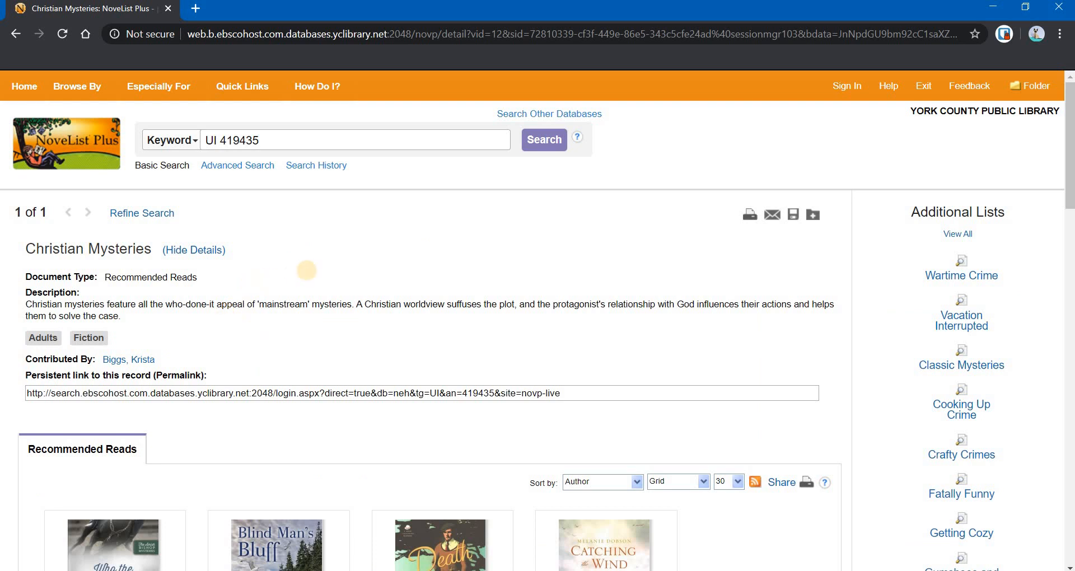
pyautogui.scroll(-3)
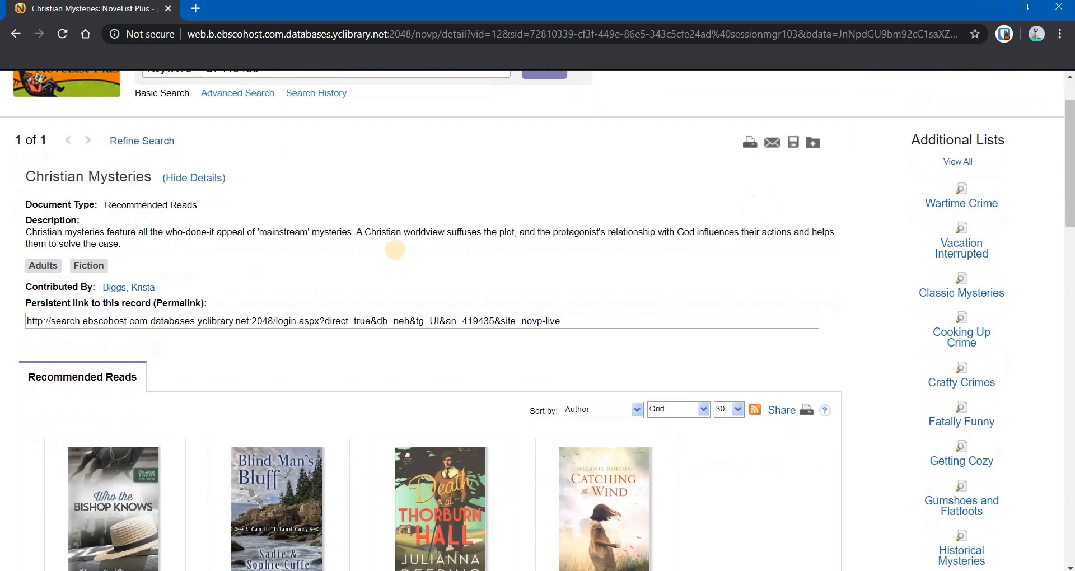
pyautogui.scroll(-3)
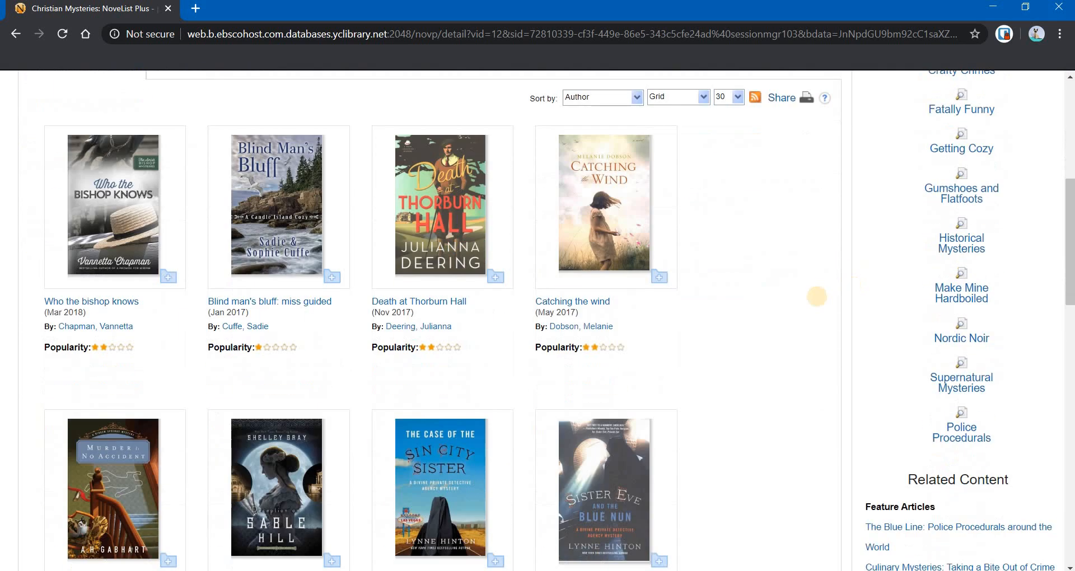
pyautogui.scroll(-3)
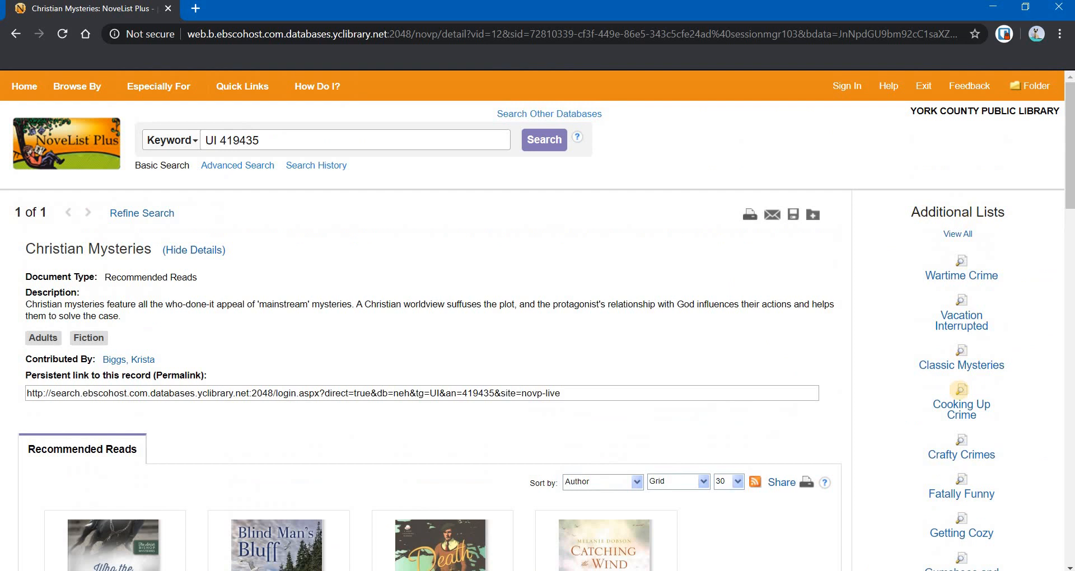
pyautogui.scroll(-3)
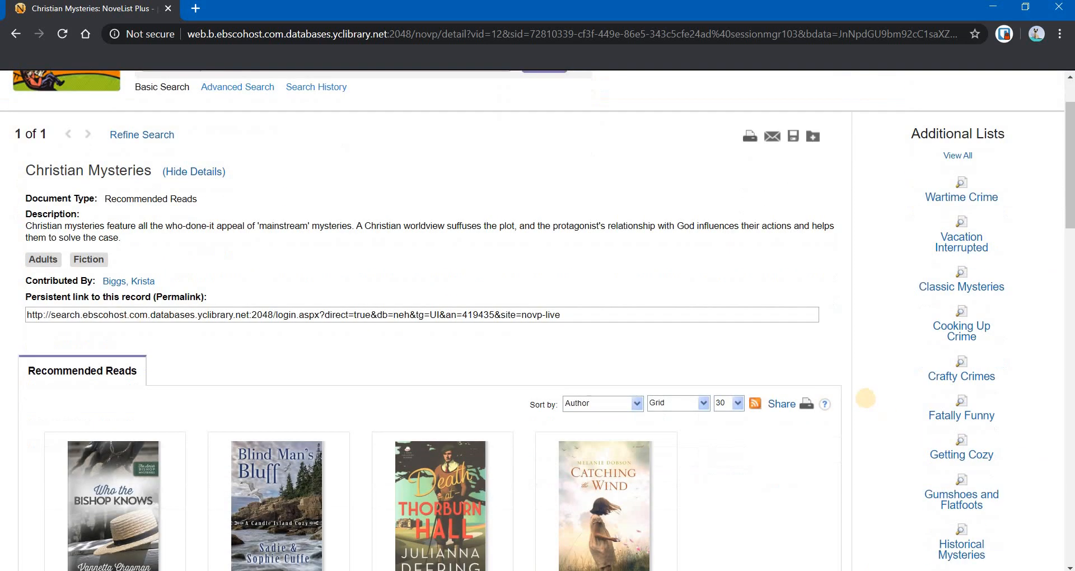
pyautogui.scroll(-3)
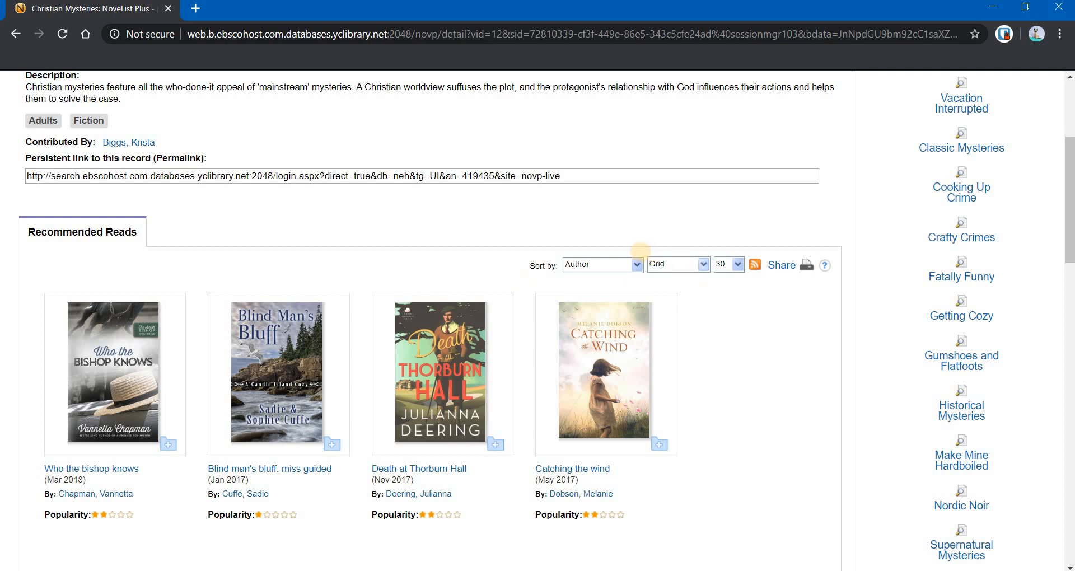
# Change Sort by from Author to Popularity for the Christian Mysteries list.
pyautogui.click(600, 265)
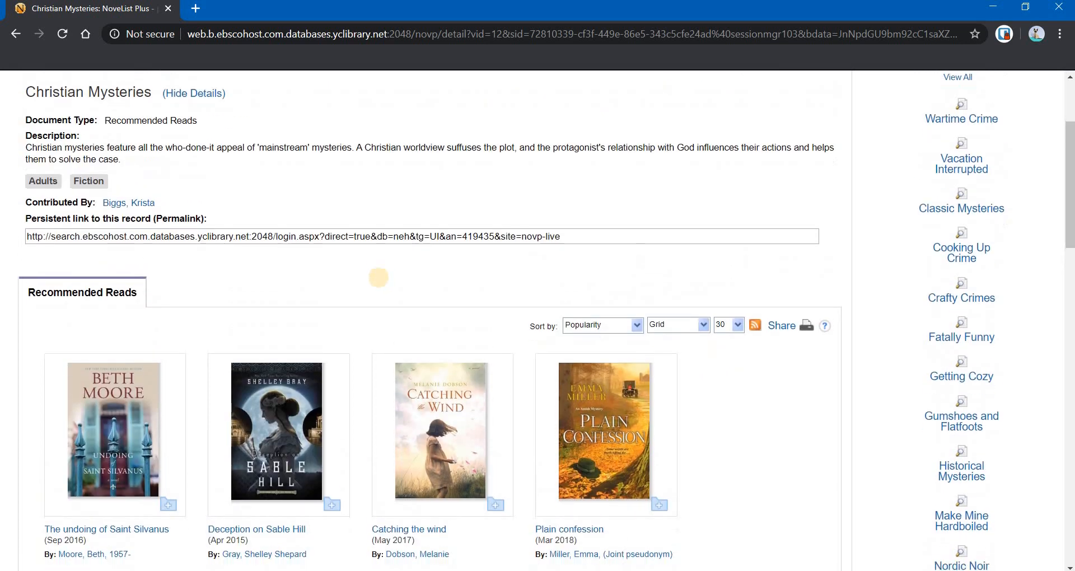
pyautogui.scroll(-3)
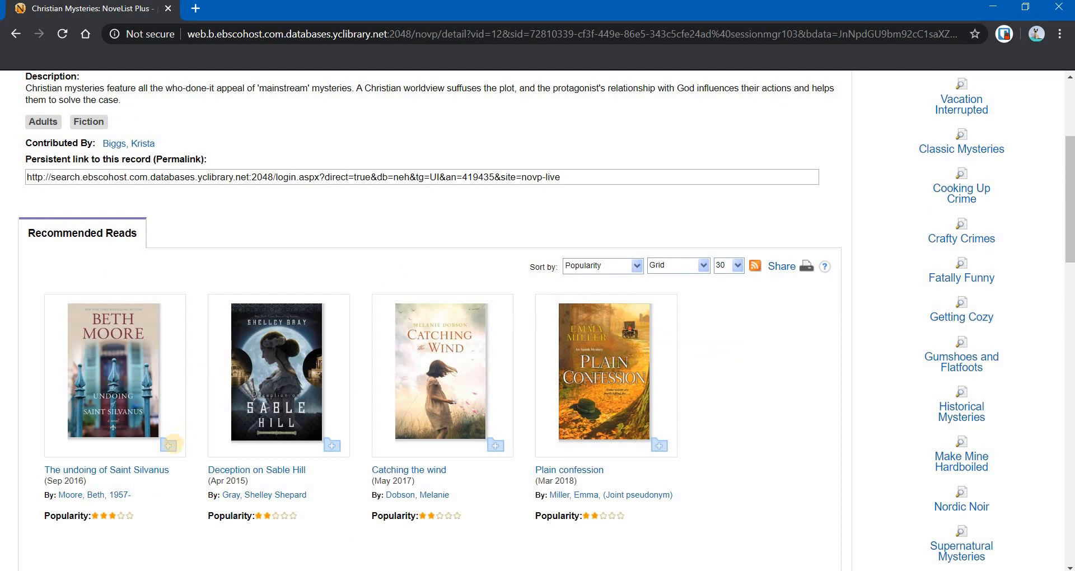
pyautogui.moveTo(169, 446)
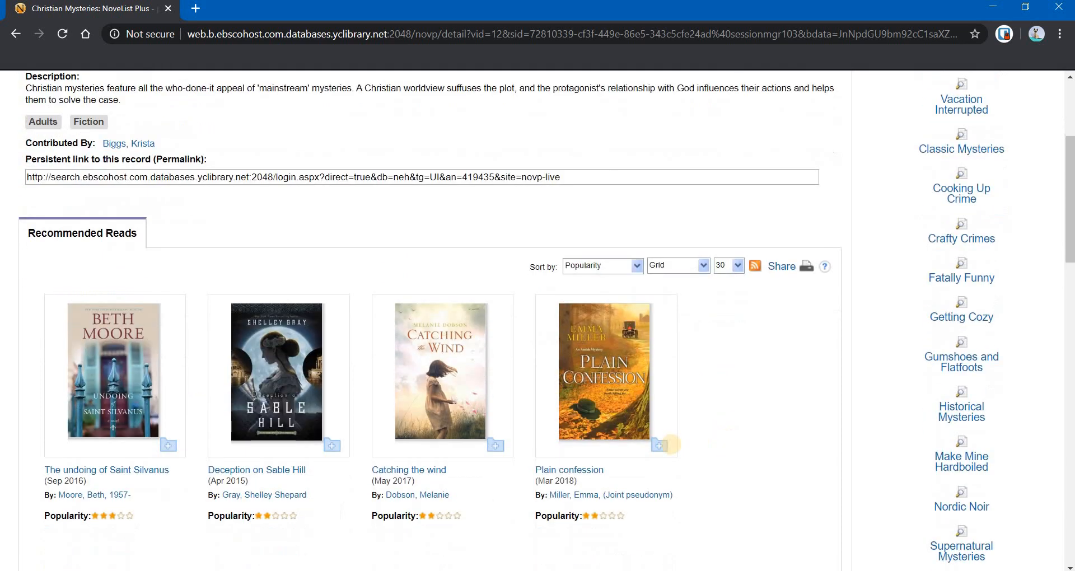
pyautogui.click(657, 445)
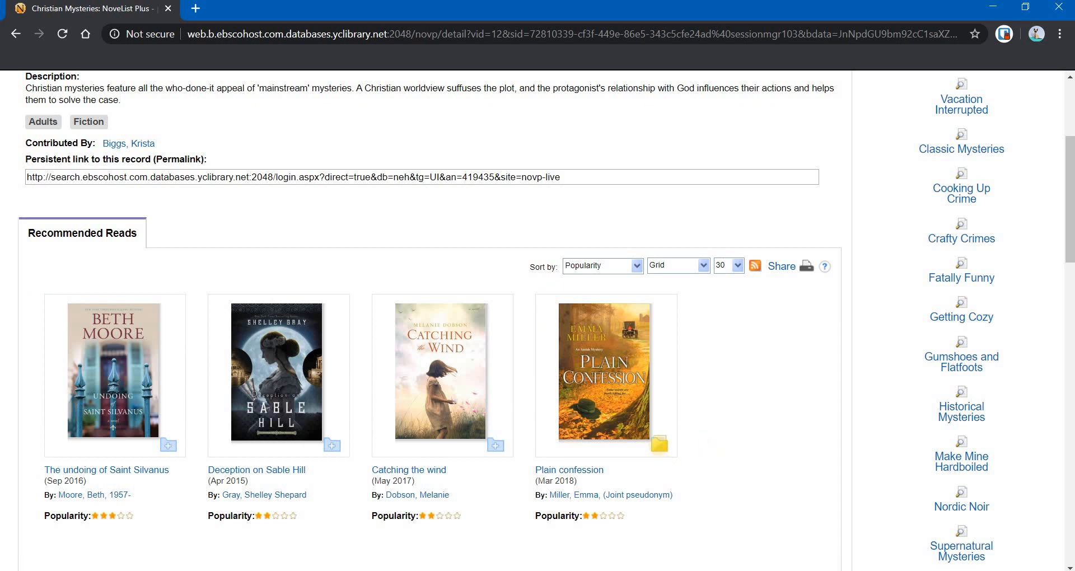
pyautogui.scroll(3)
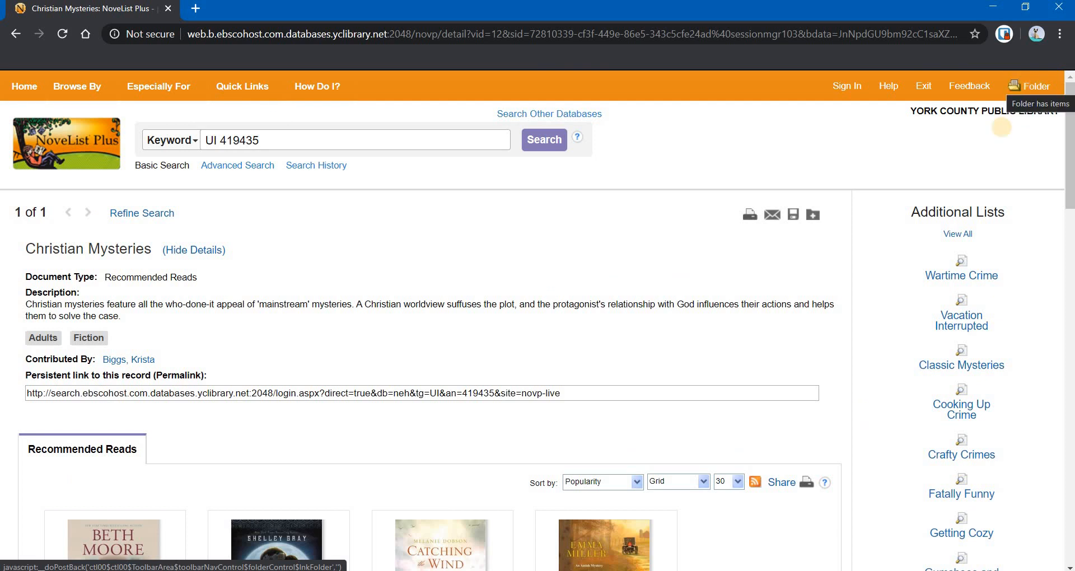
pyautogui.scroll(-3)
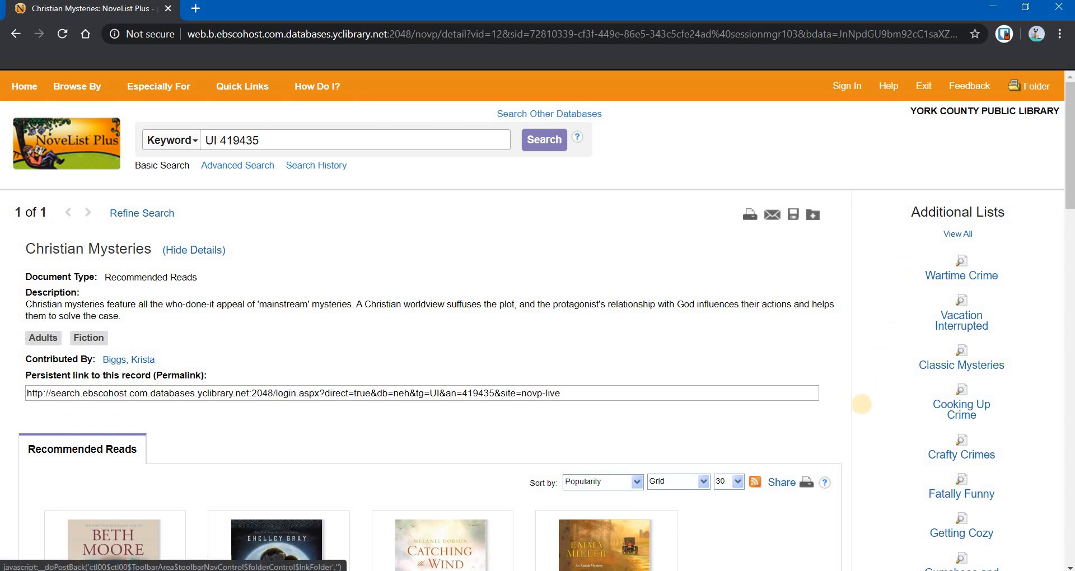
pyautogui.scroll(-3)
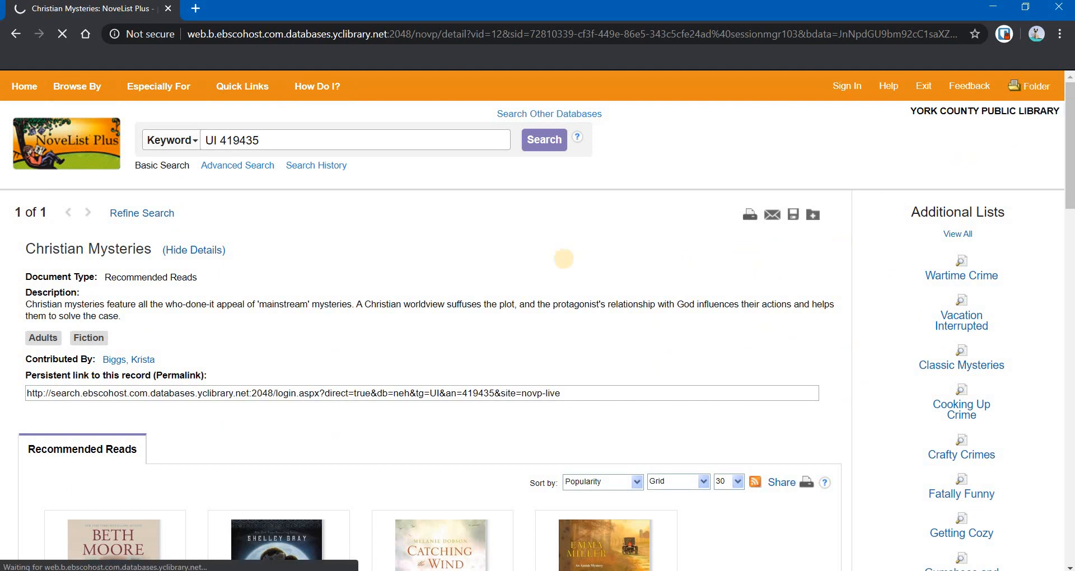
pyautogui.click(1035, 86)
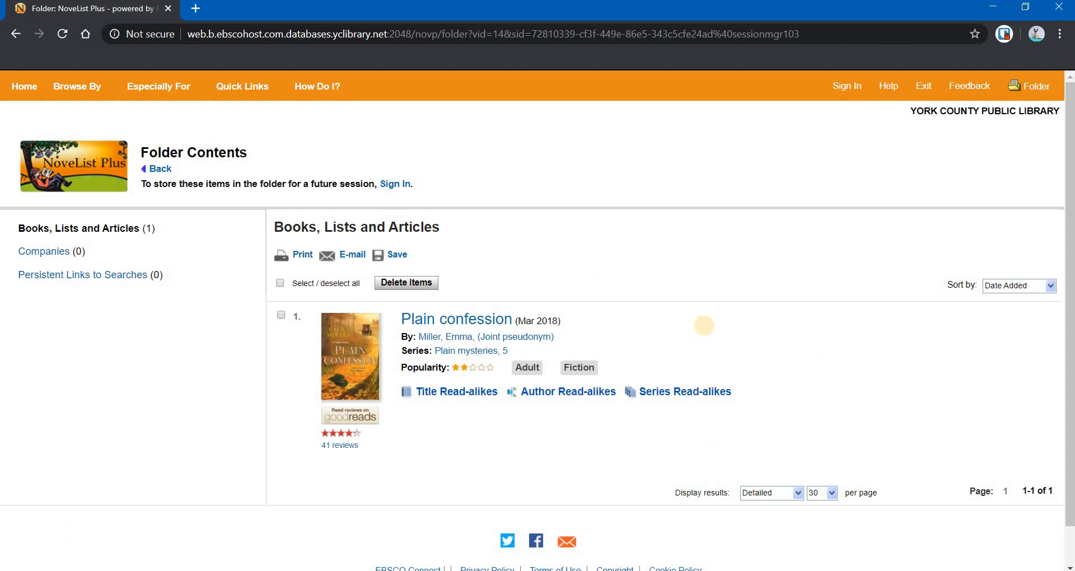
pyautogui.moveTo(756, 225)
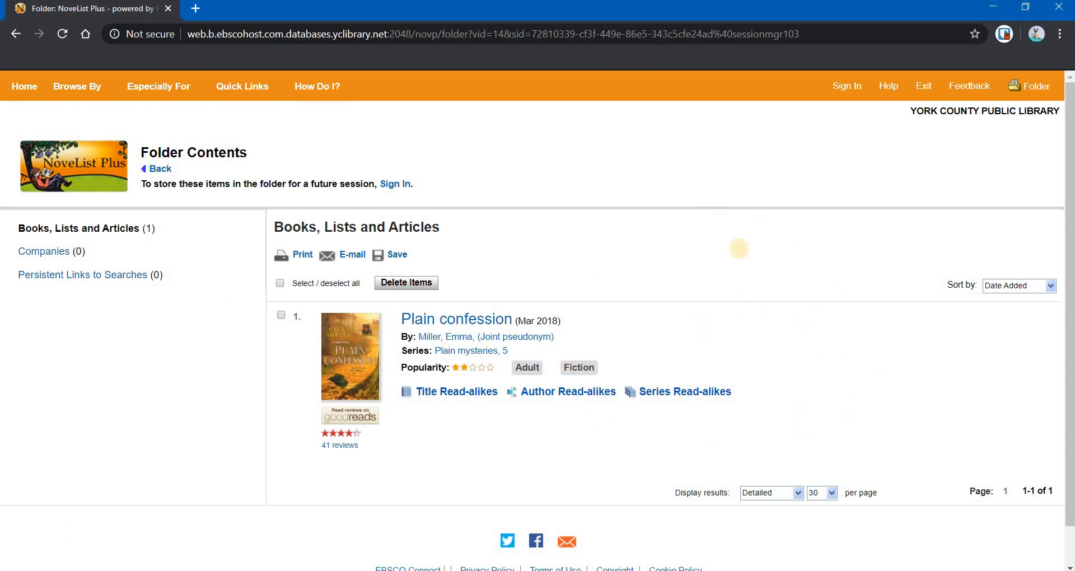
pyautogui.moveTo(793, 313)
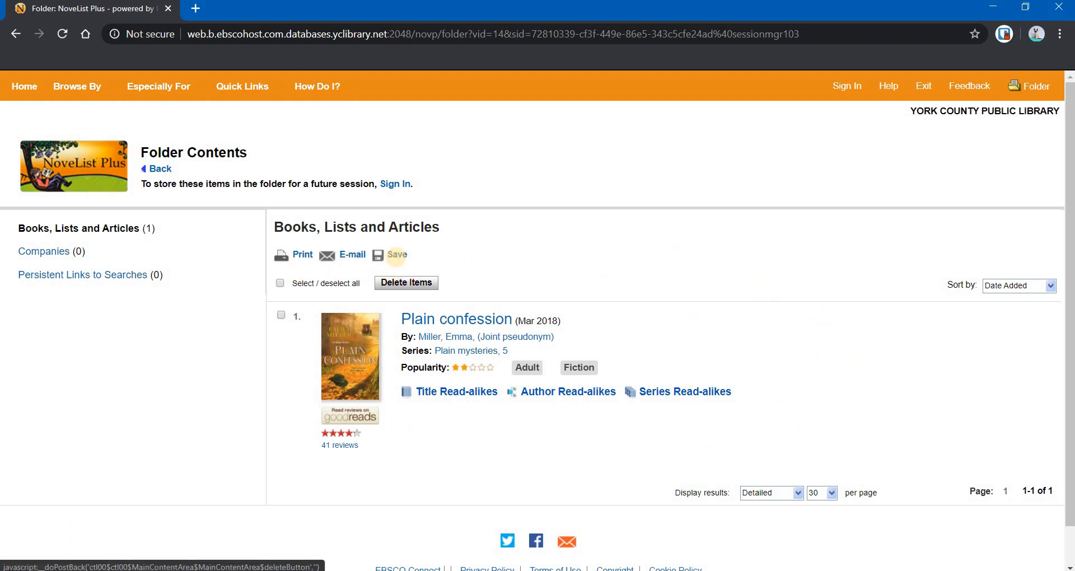
pyautogui.moveTo(396, 254)
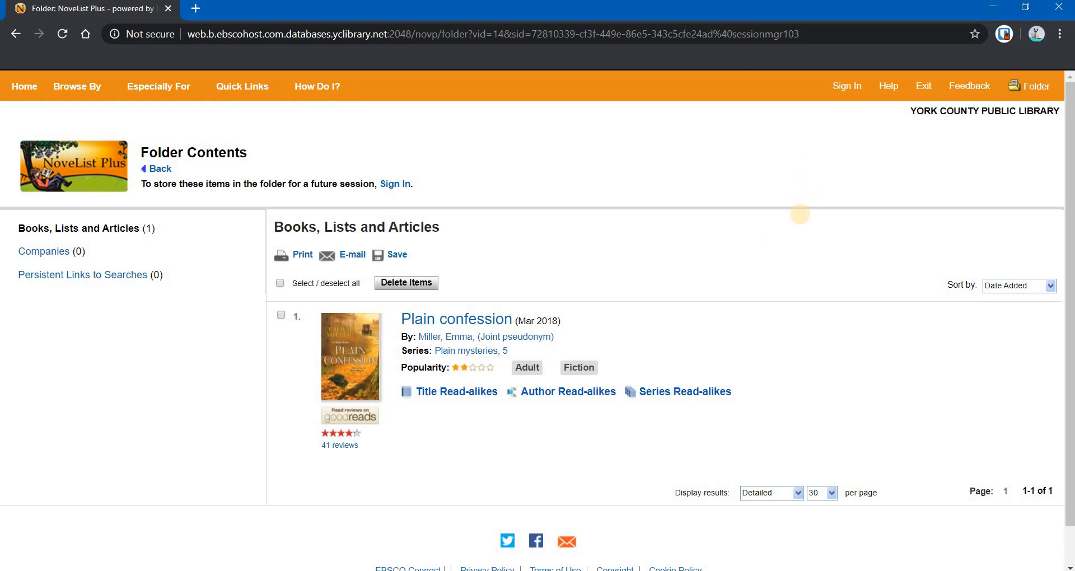
pyautogui.moveTo(774, 259)
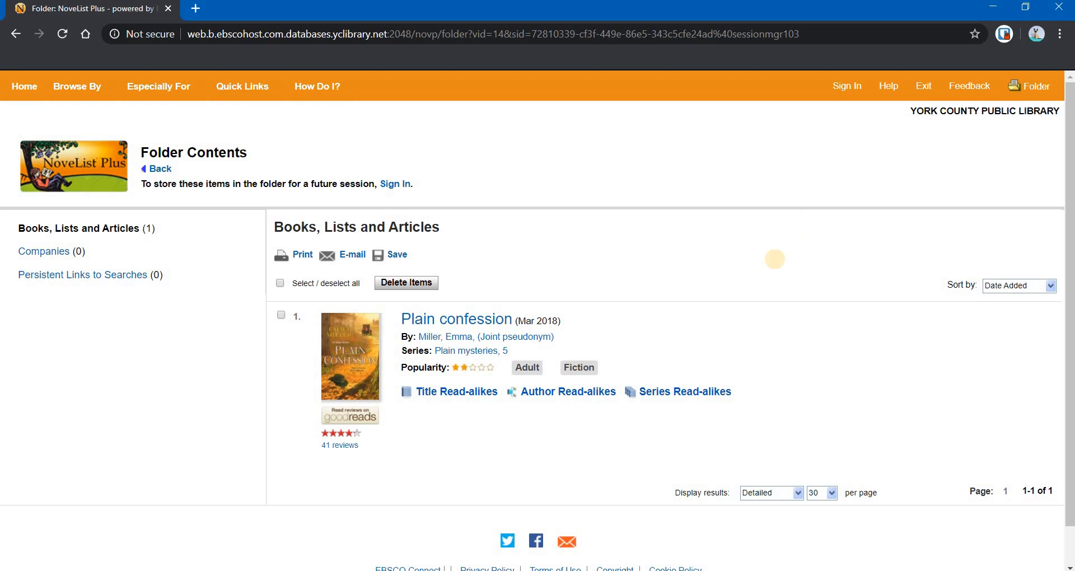
pyautogui.moveTo(850, 103)
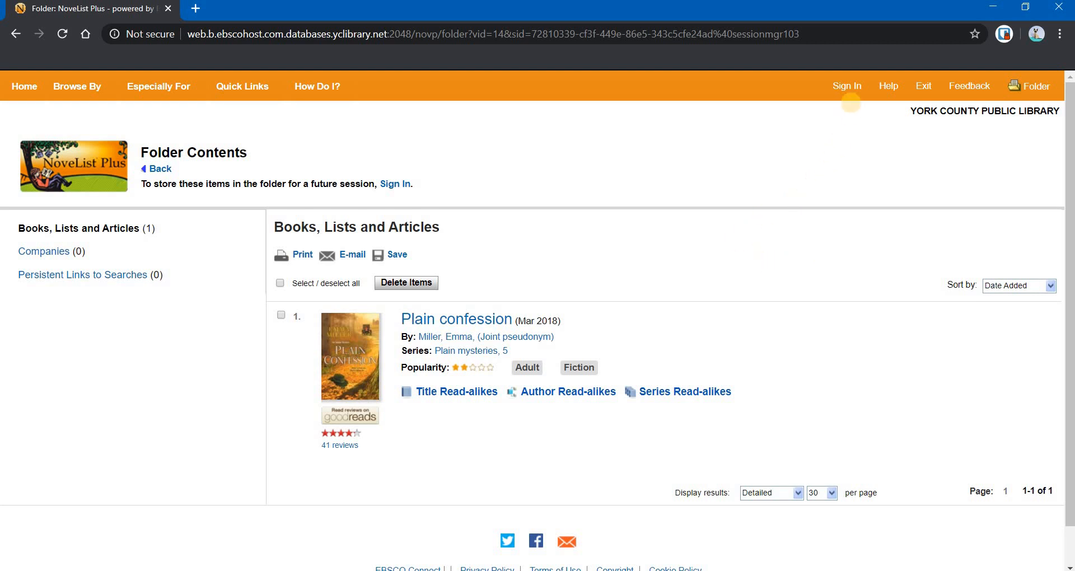
pyautogui.moveTo(808, 146)
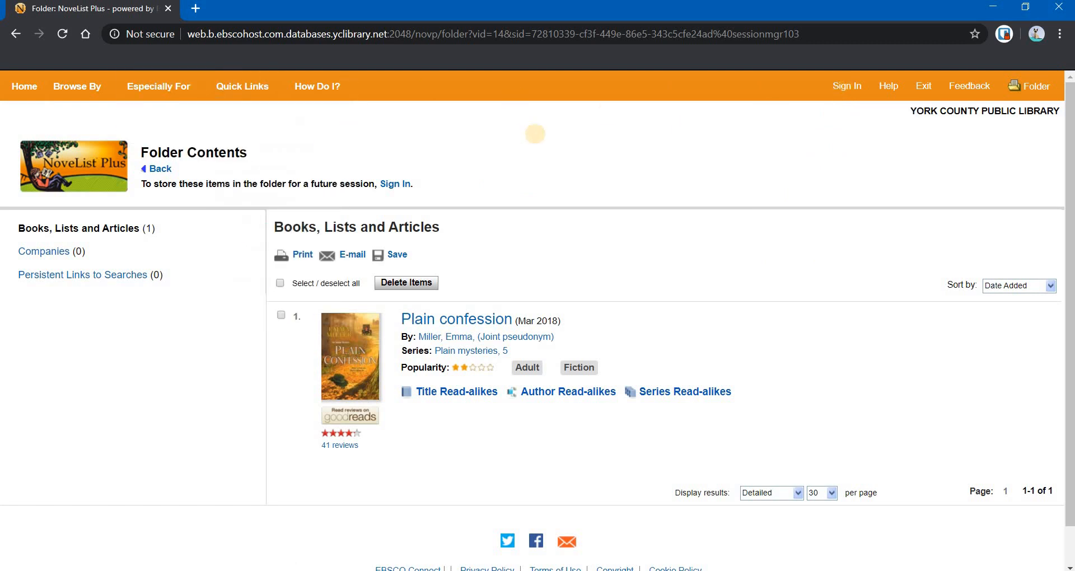
pyautogui.moveTo(804, 196)
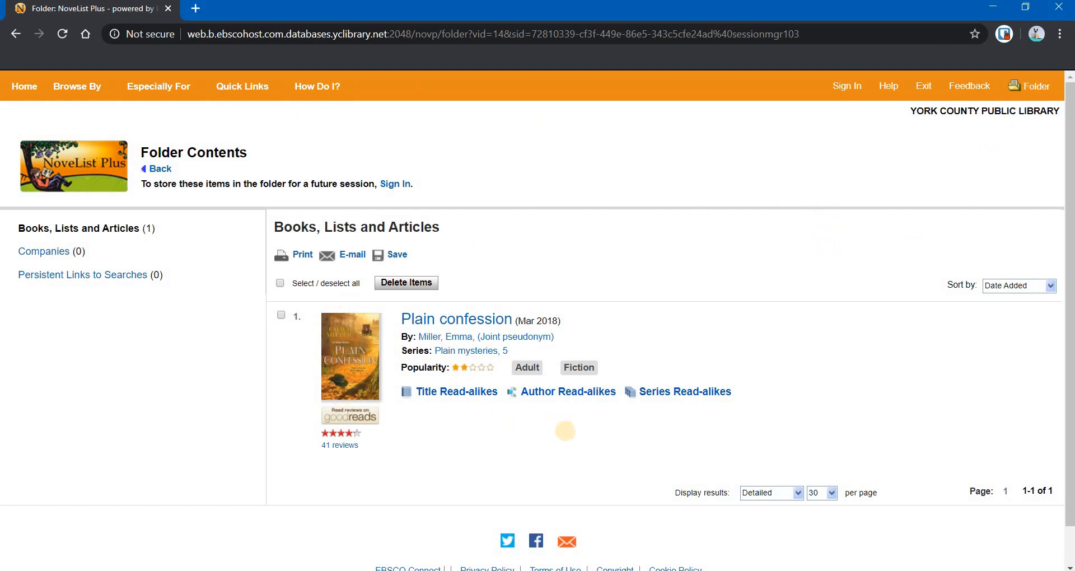
pyautogui.moveTo(700, 310)
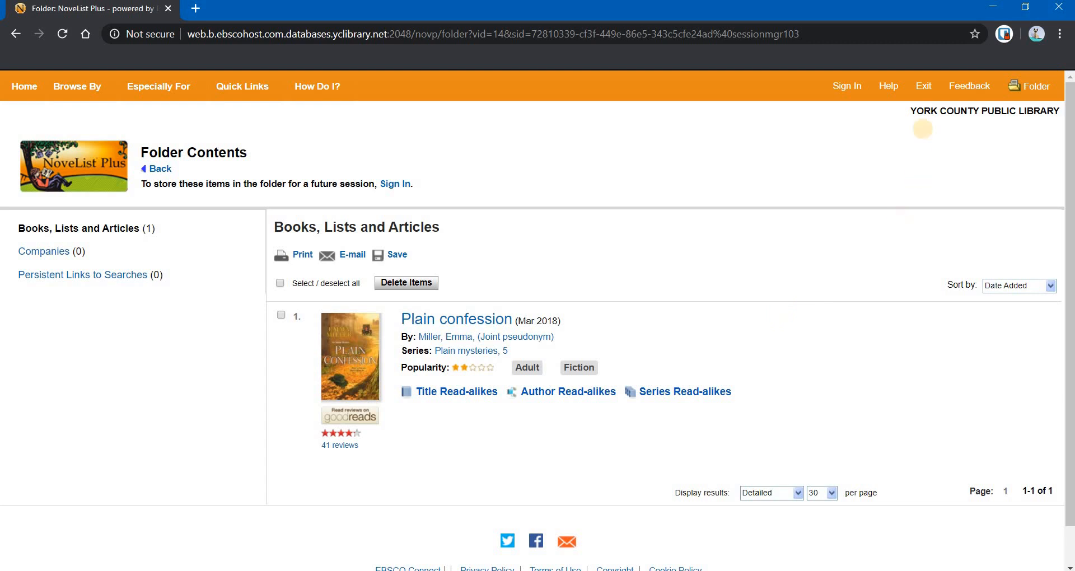
pyautogui.moveTo(765, 206)
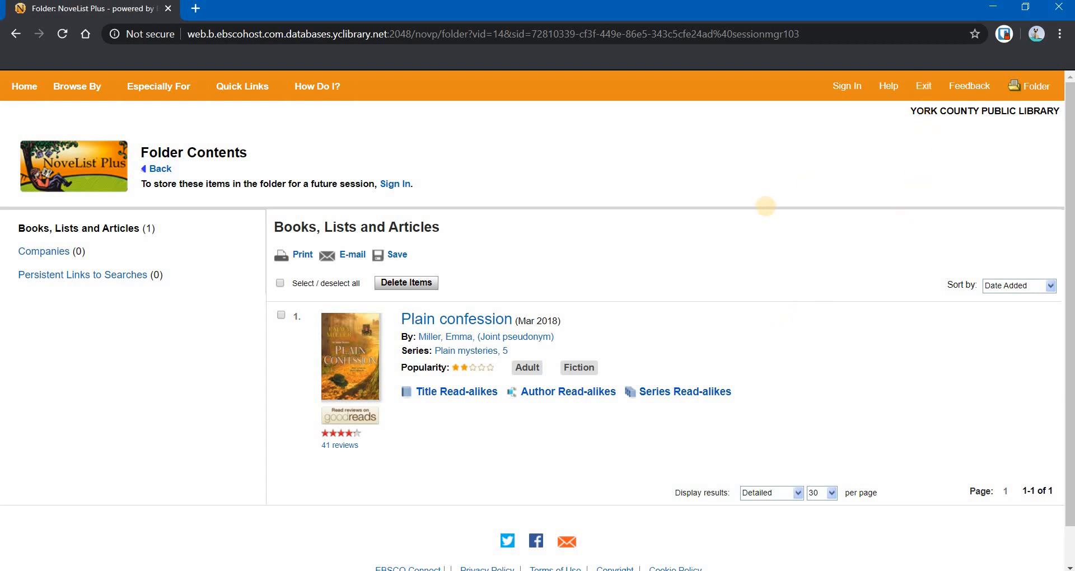
pyautogui.moveTo(1009, 102)
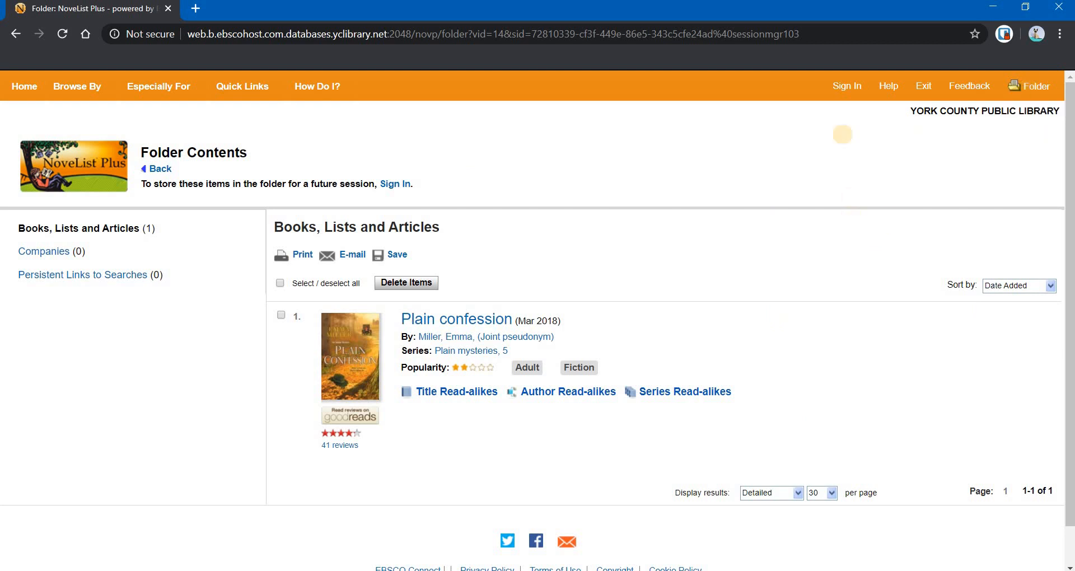
pyautogui.moveTo(847, 86)
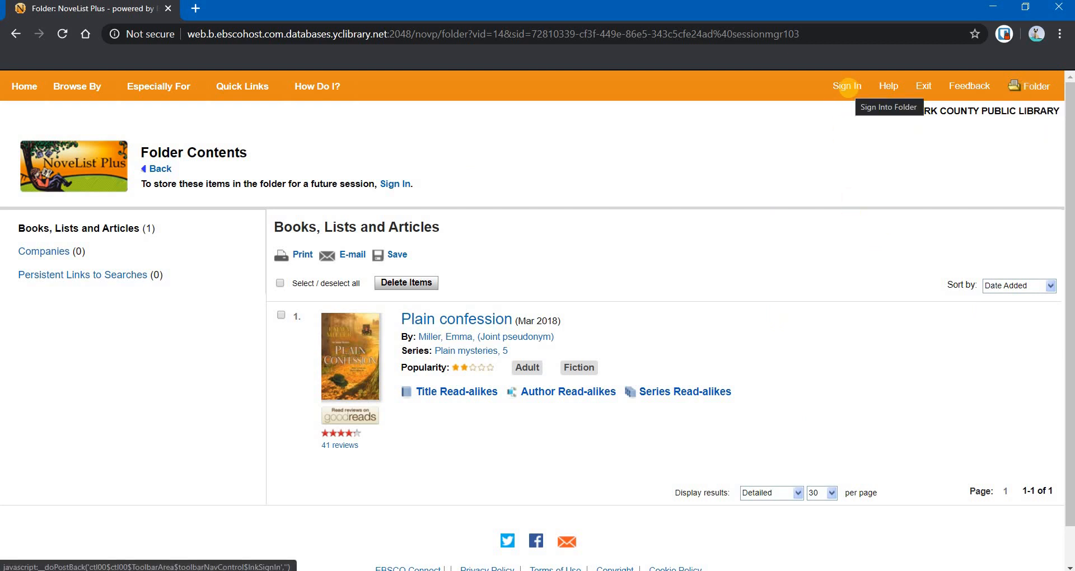
# Bring up the EBSCOhost sign-in page with Google and username/password options.
pyautogui.click(847, 87)
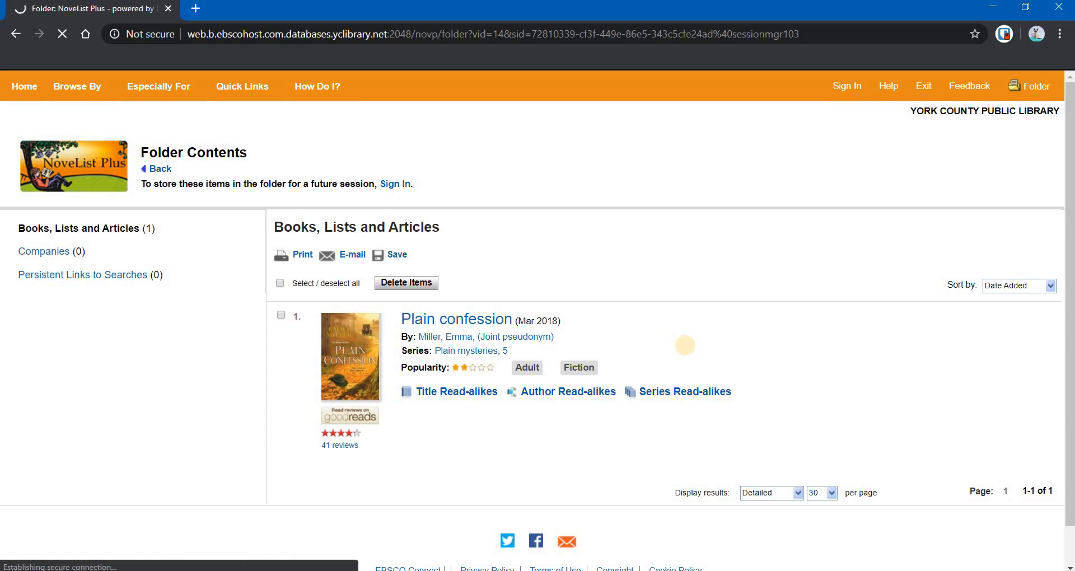
pyautogui.moveTo(791, 356)
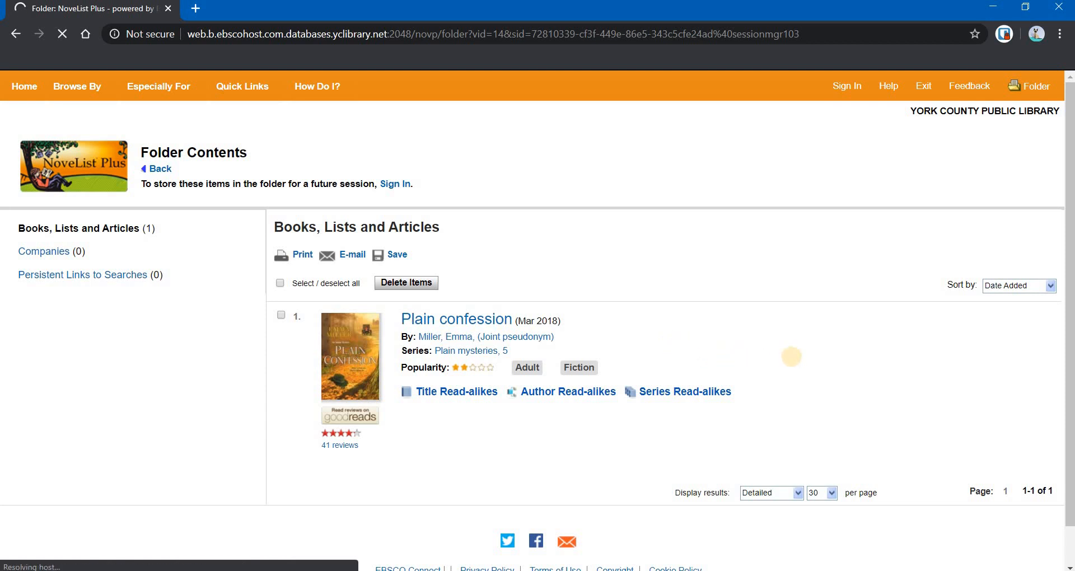
pyautogui.click(846, 86)
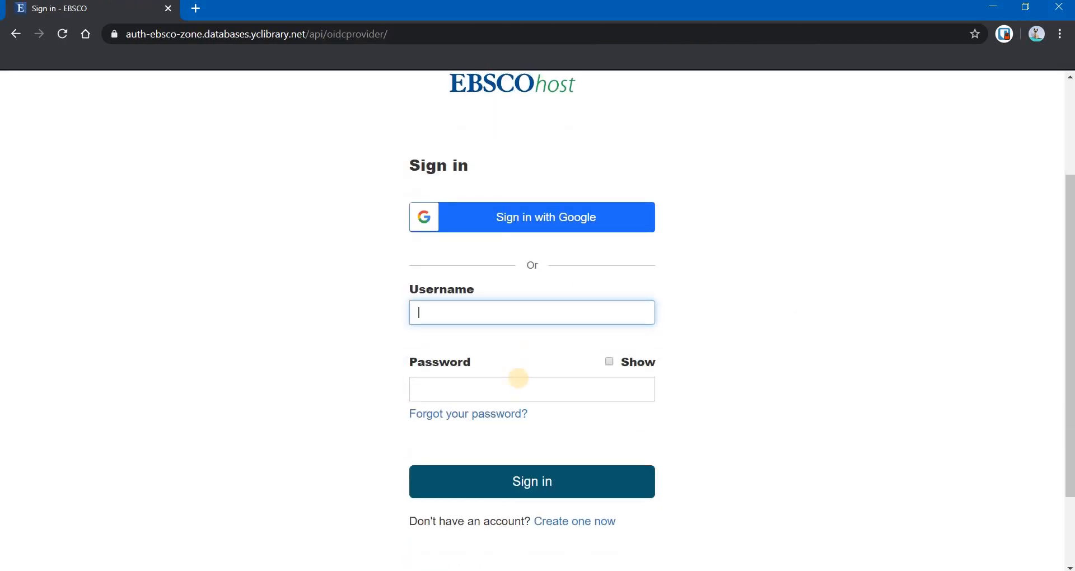
pyautogui.scroll(-3)
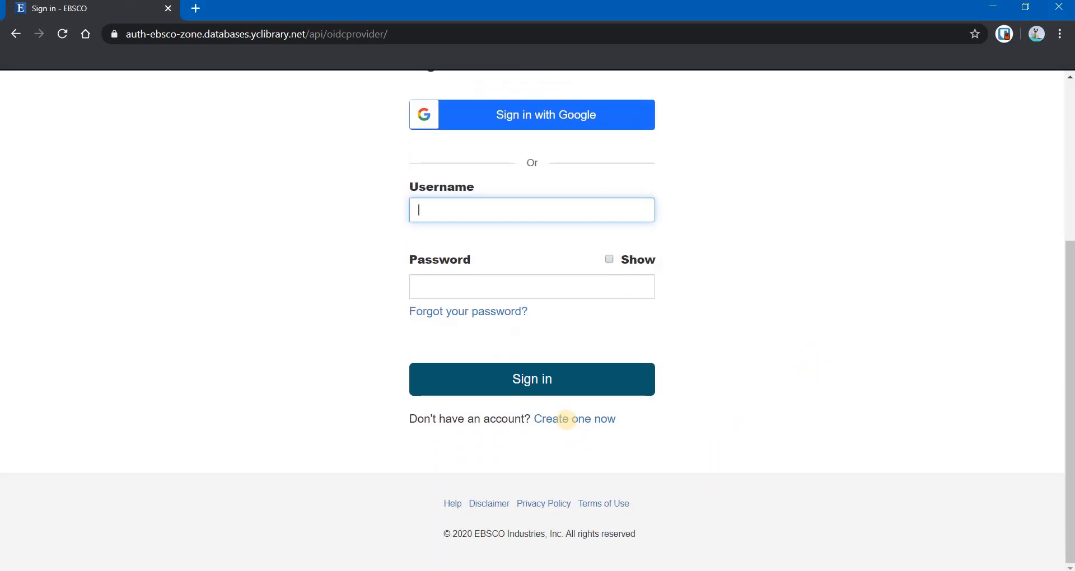
# Start a new EBSCO account and review the name, email, username and password fields.
pyautogui.click(573, 419)
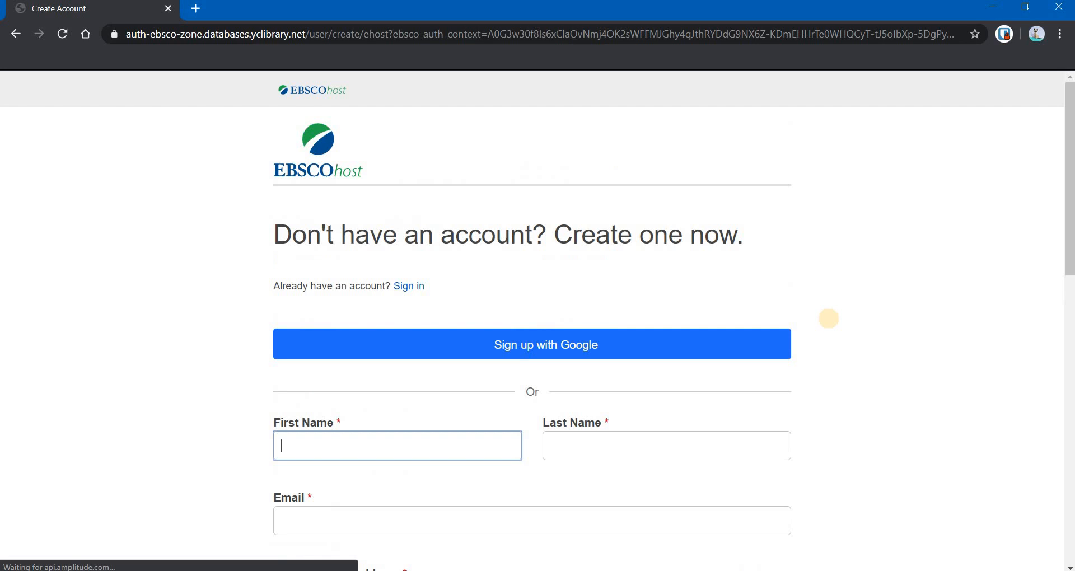
pyautogui.scroll(-3)
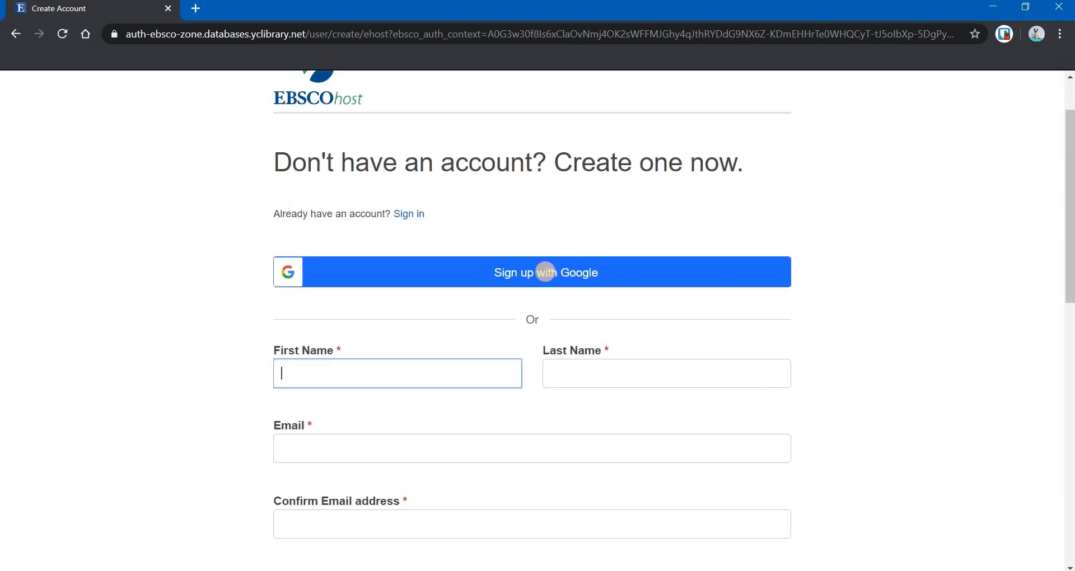
pyautogui.scroll(-3)
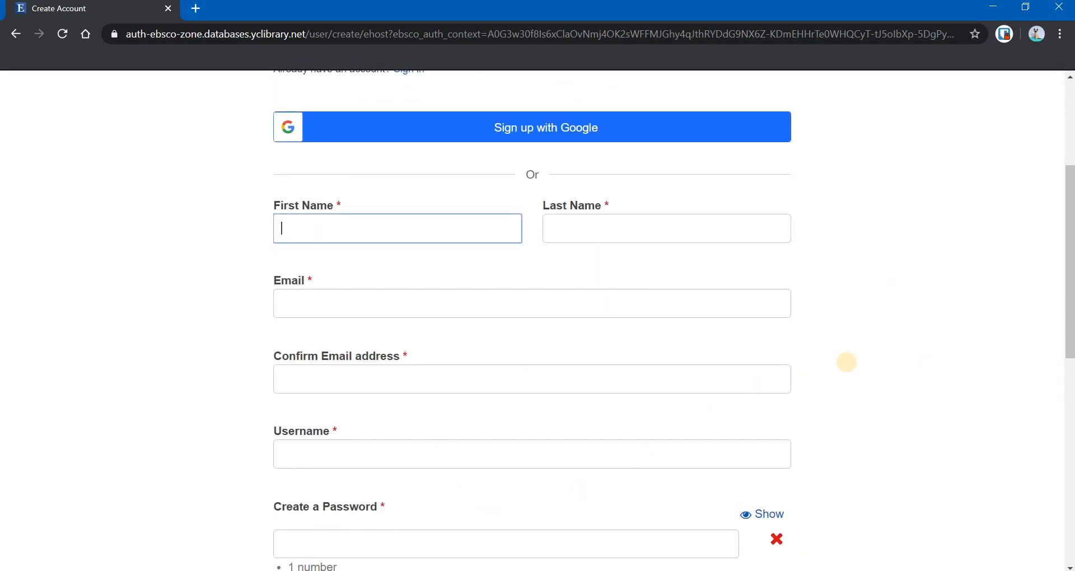
pyautogui.scroll(-3)
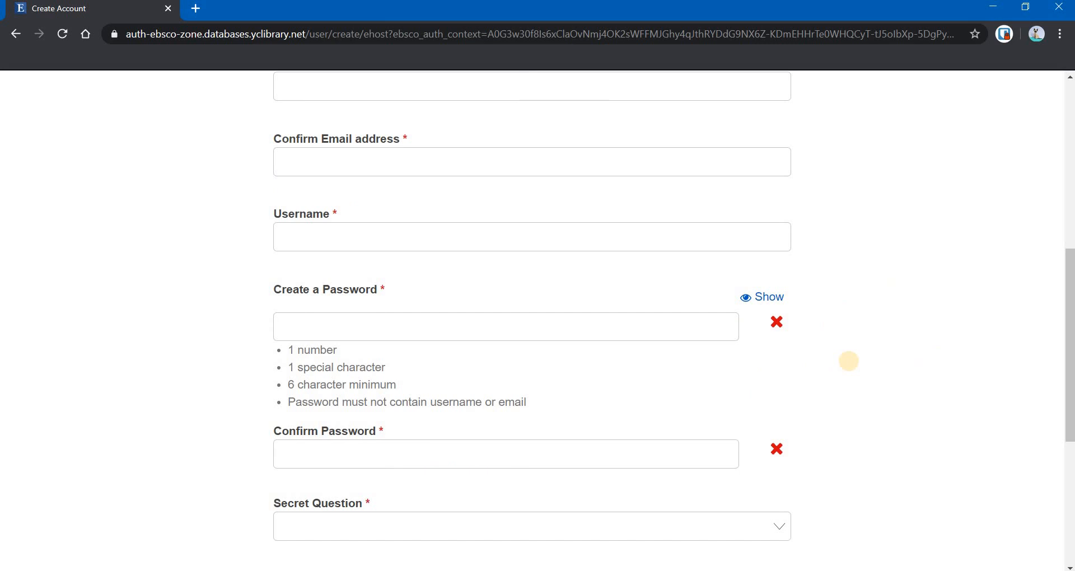
pyautogui.scroll(-3)
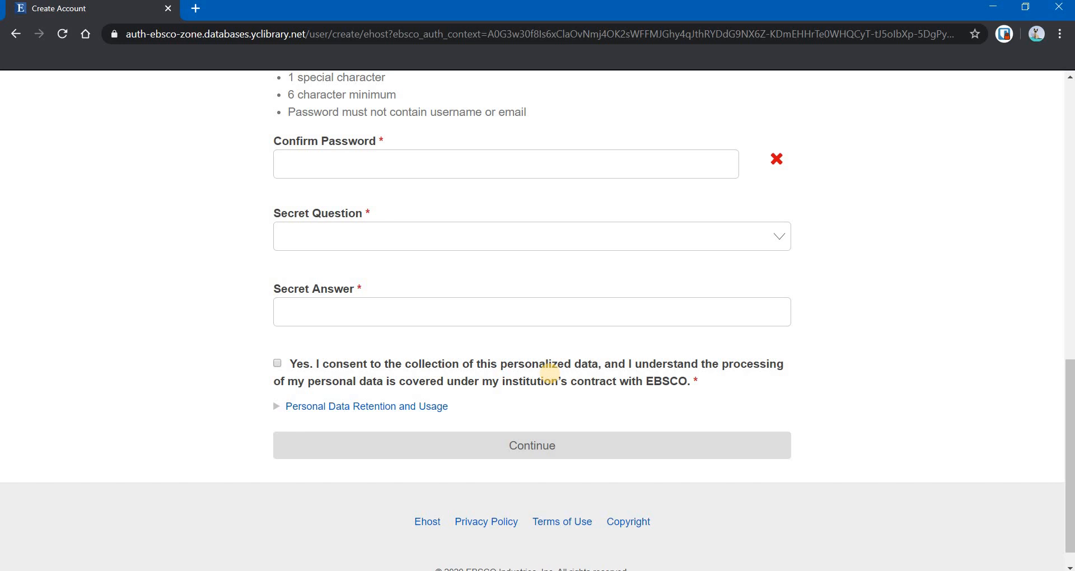
pyautogui.moveTo(487, 395)
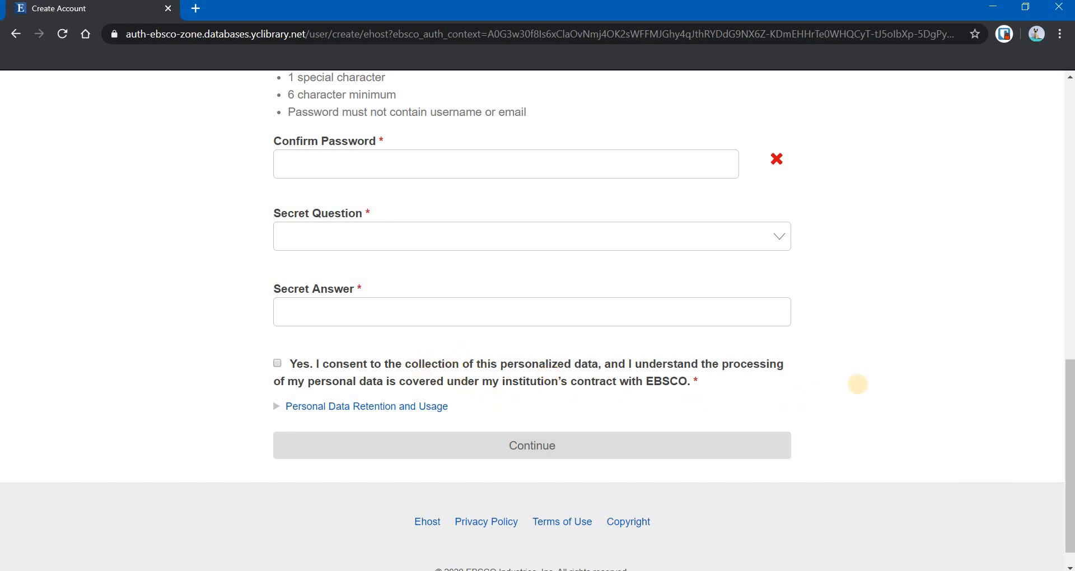
pyautogui.moveTo(841, 406)
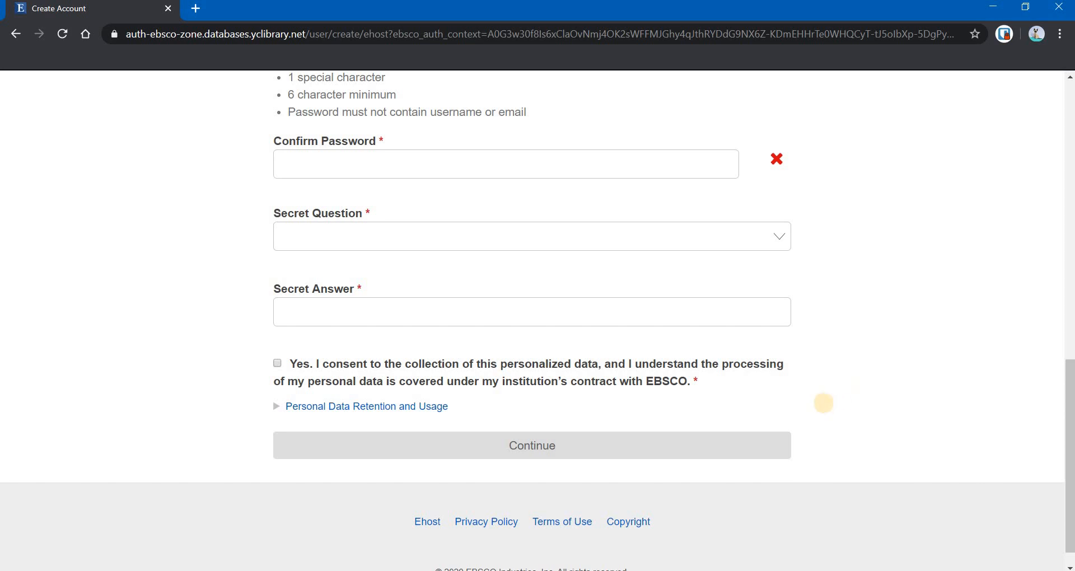
pyautogui.moveTo(842, 408)
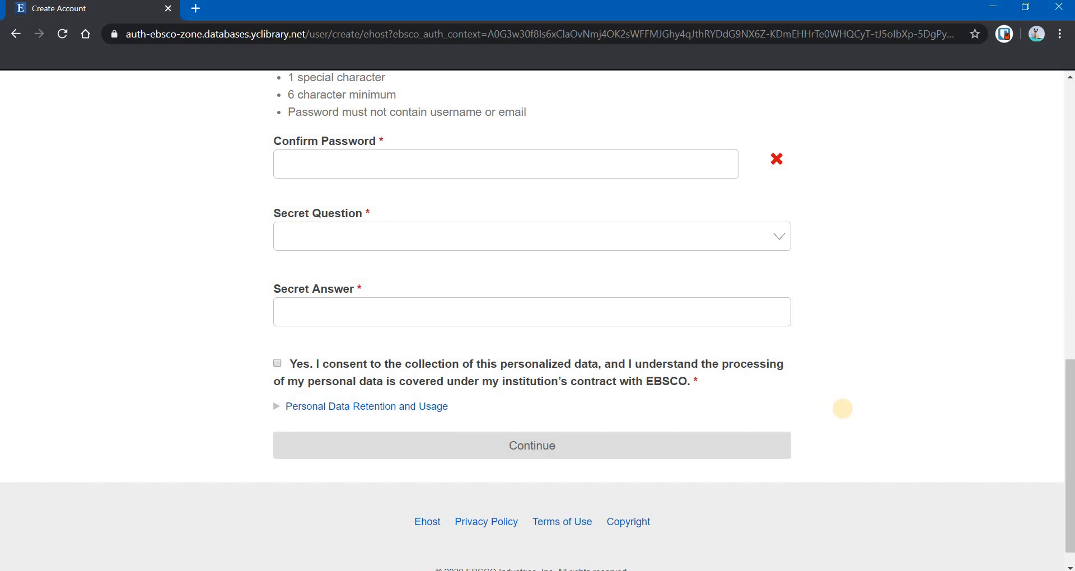
pyautogui.moveTo(497, 412)
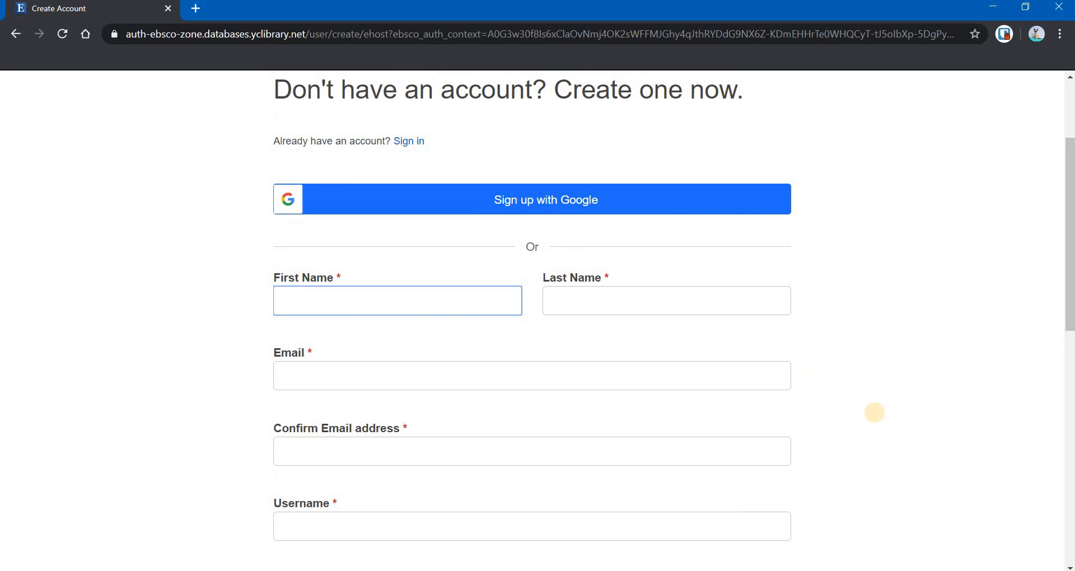
# Look over the secret question and consent fields lower in the Create Account form.
pyautogui.click(397, 300)
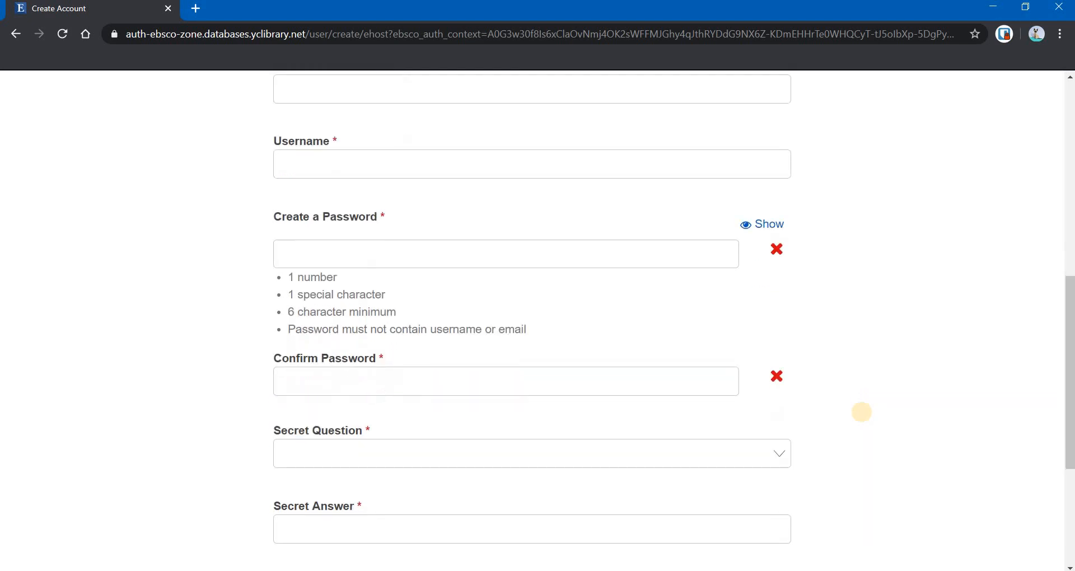
pyautogui.scroll(-3)
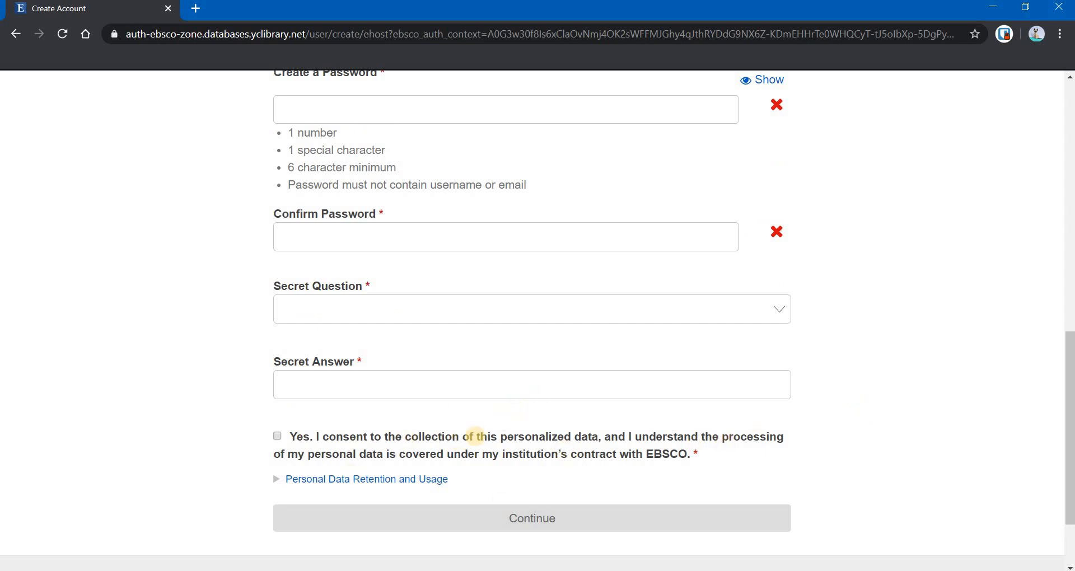
pyautogui.scroll(-3)
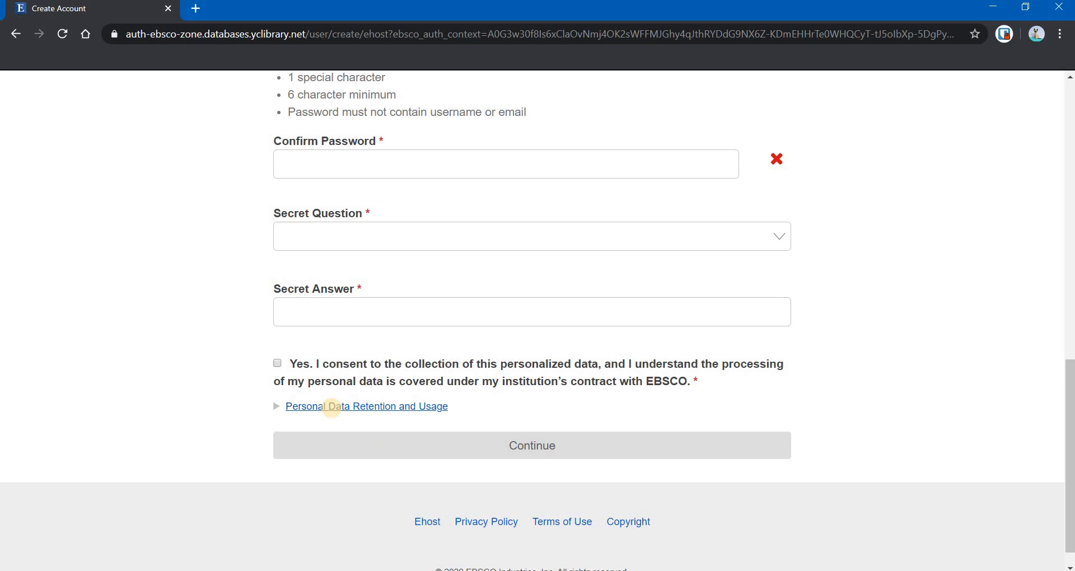
pyautogui.click(366, 406)
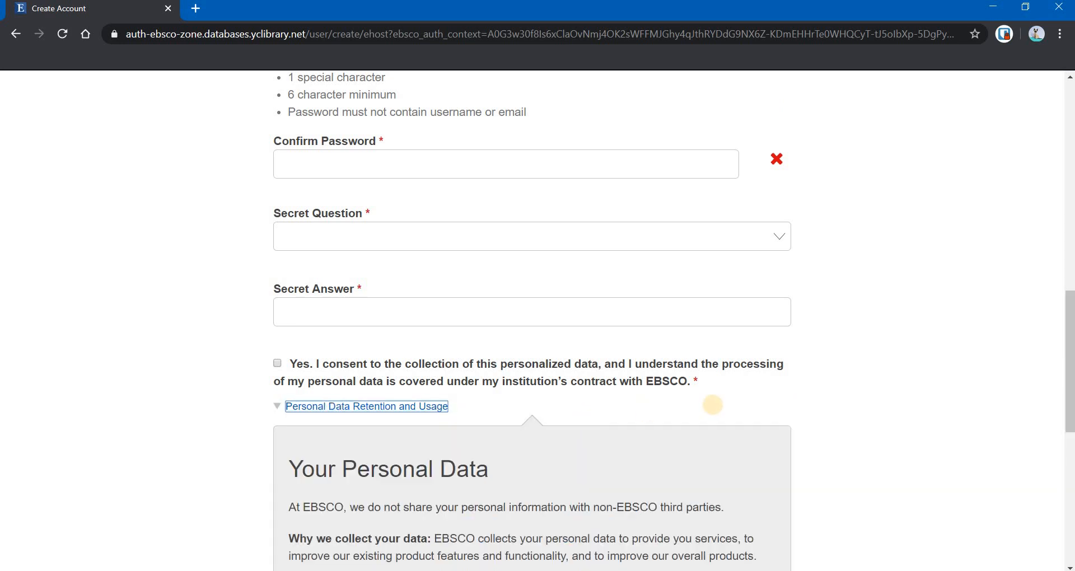
pyautogui.scroll(-3)
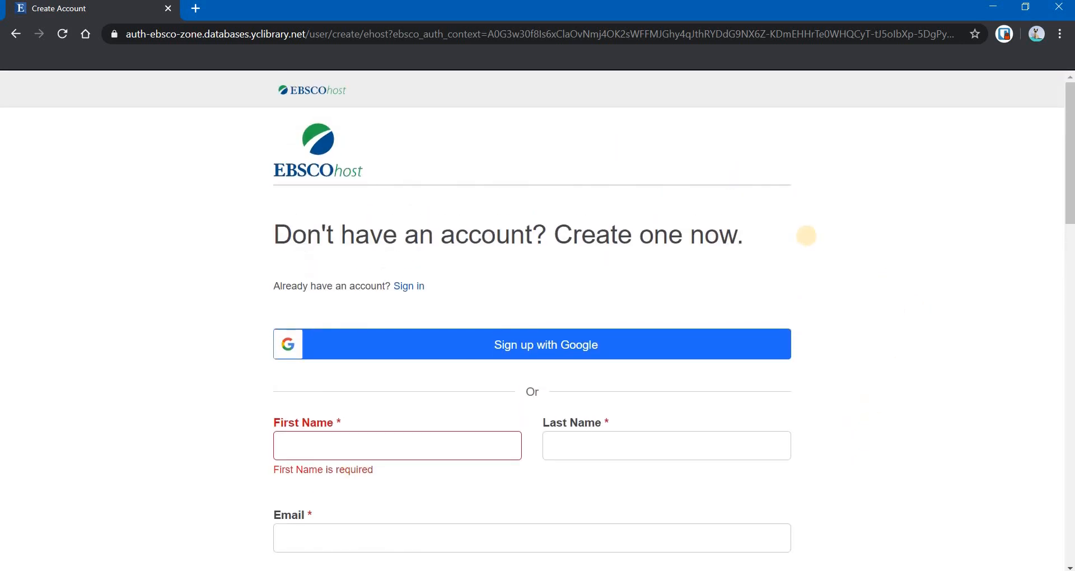
pyautogui.click(15, 35)
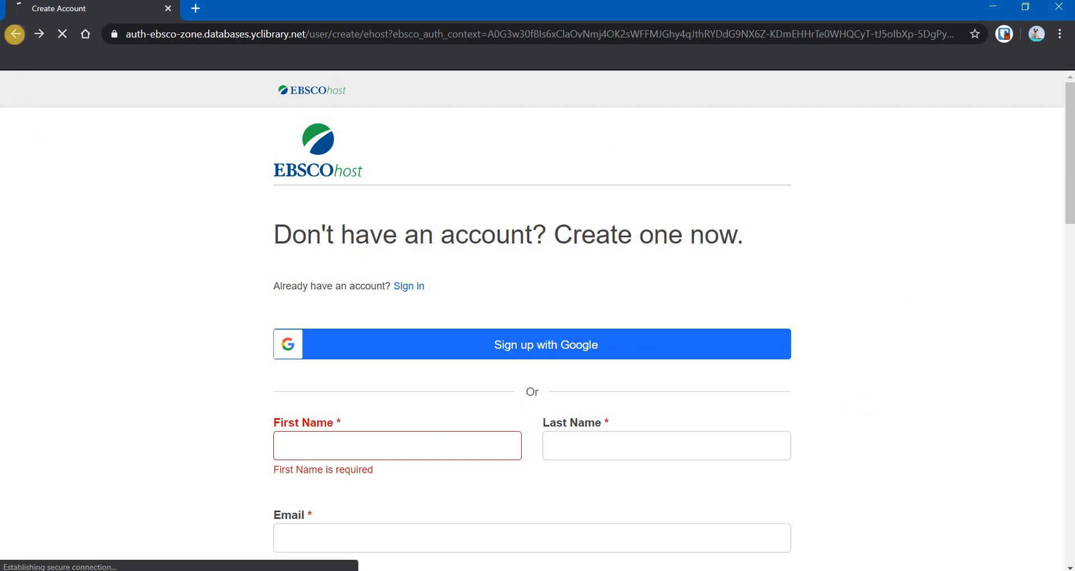
pyautogui.click(408, 285)
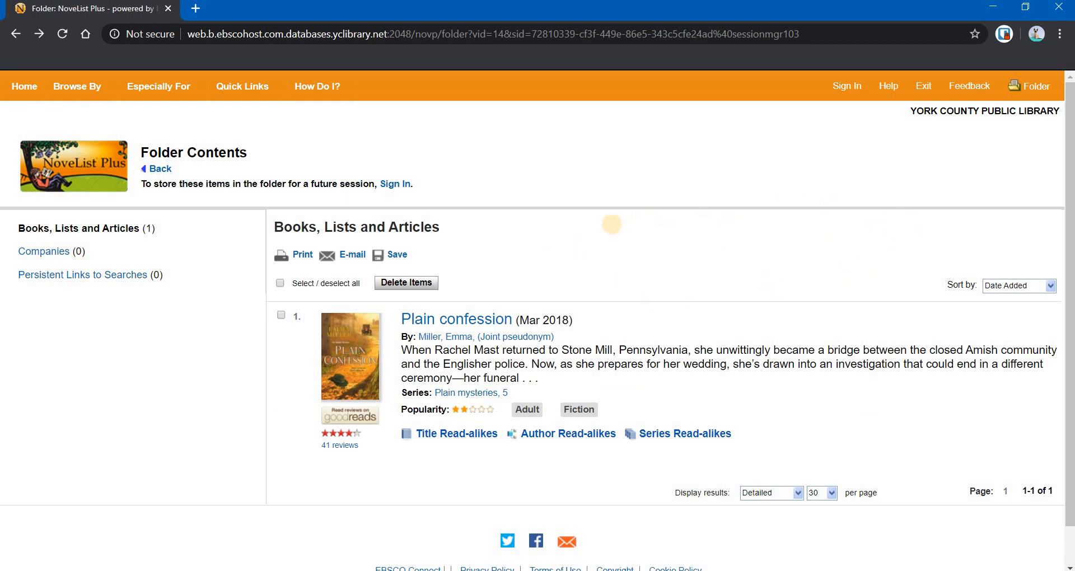
pyautogui.moveTo(692, 306)
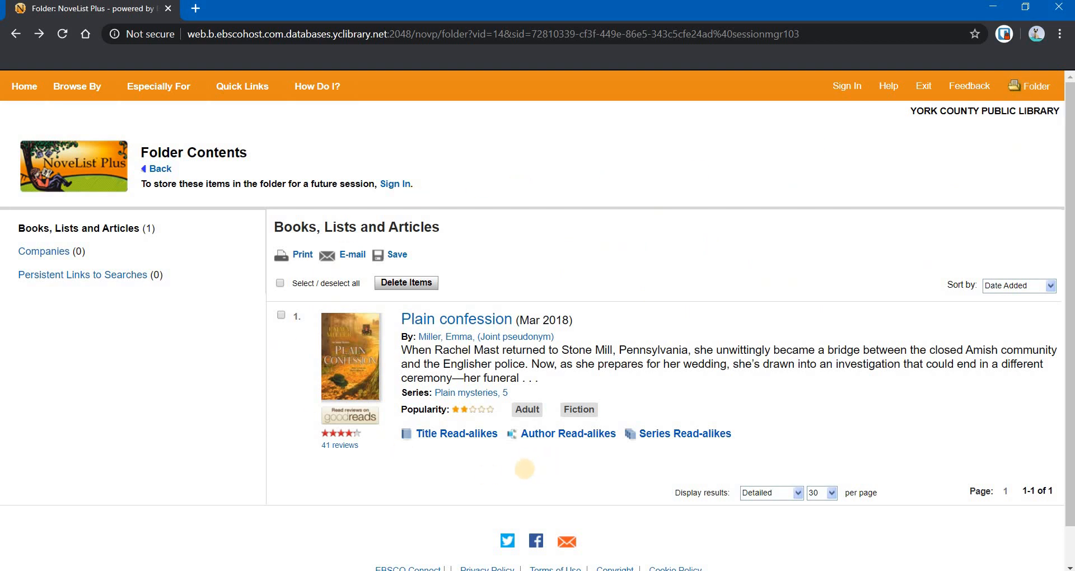
pyautogui.moveTo(519, 484)
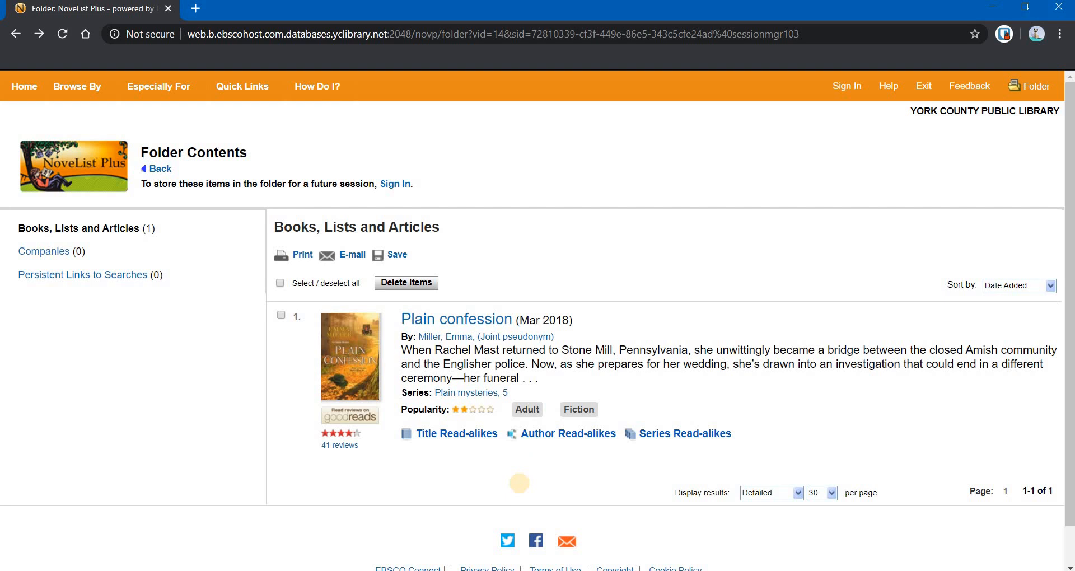
pyautogui.moveTo(619, 195)
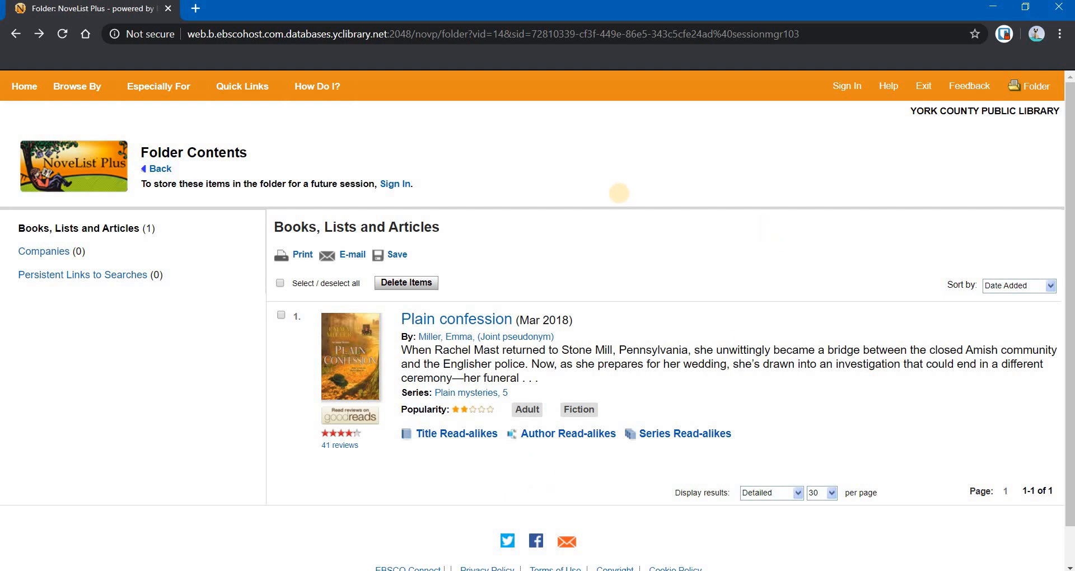
pyautogui.moveTo(718, 222)
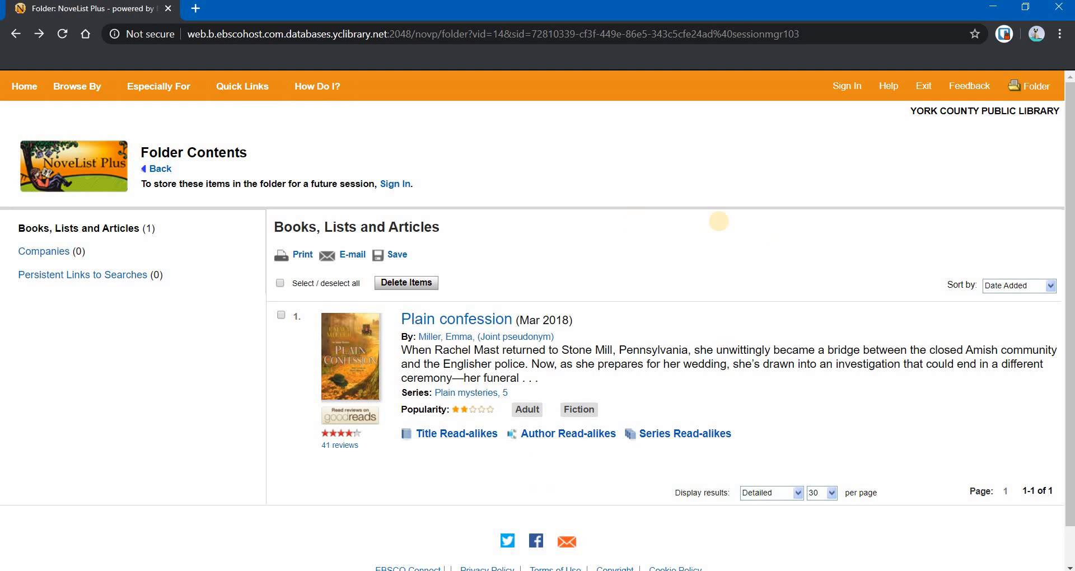
pyautogui.moveTo(711, 234)
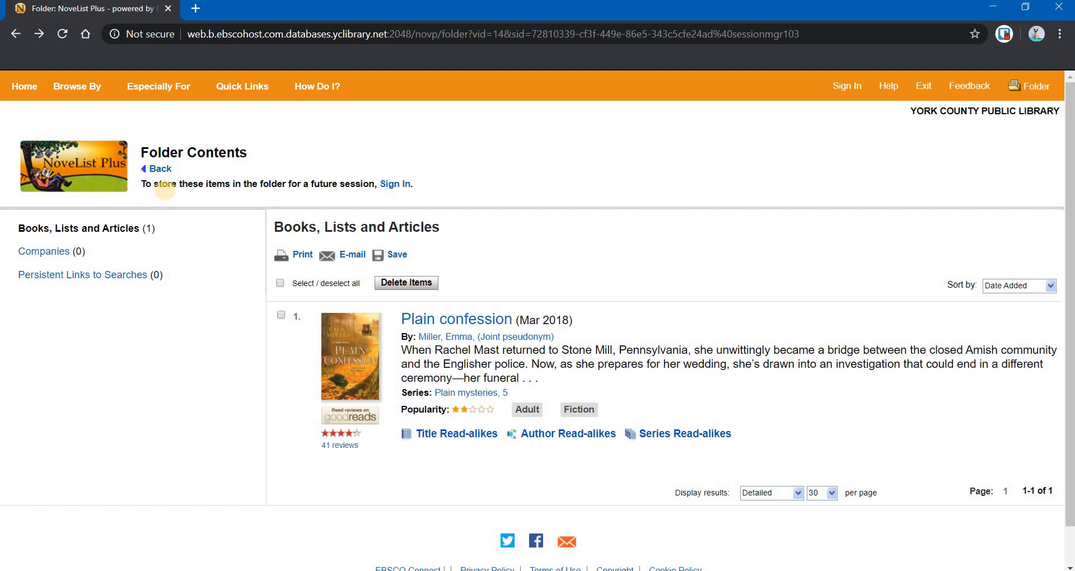
pyautogui.moveTo(354, 190)
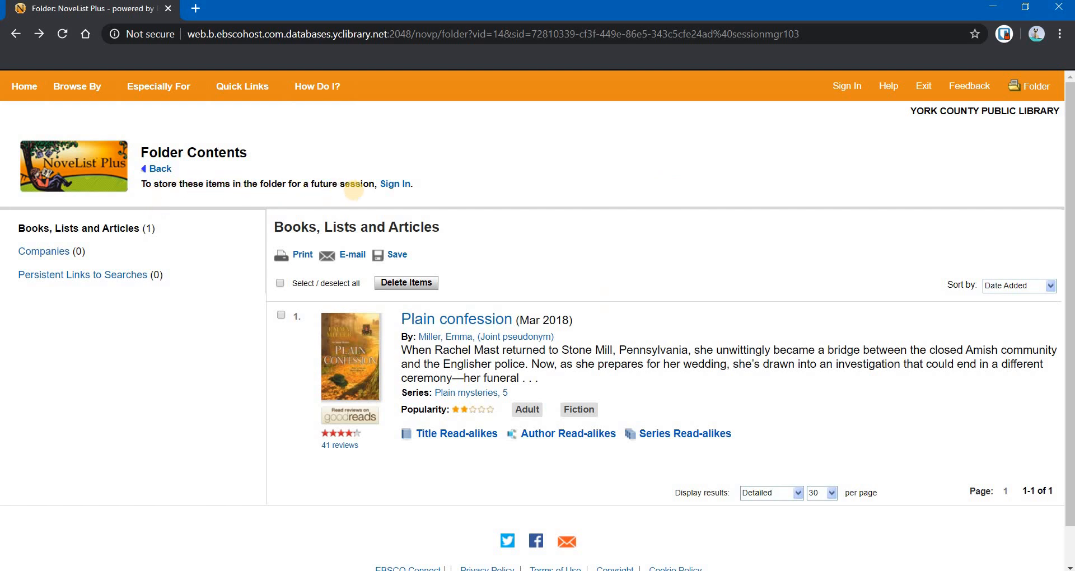
pyautogui.moveTo(653, 191)
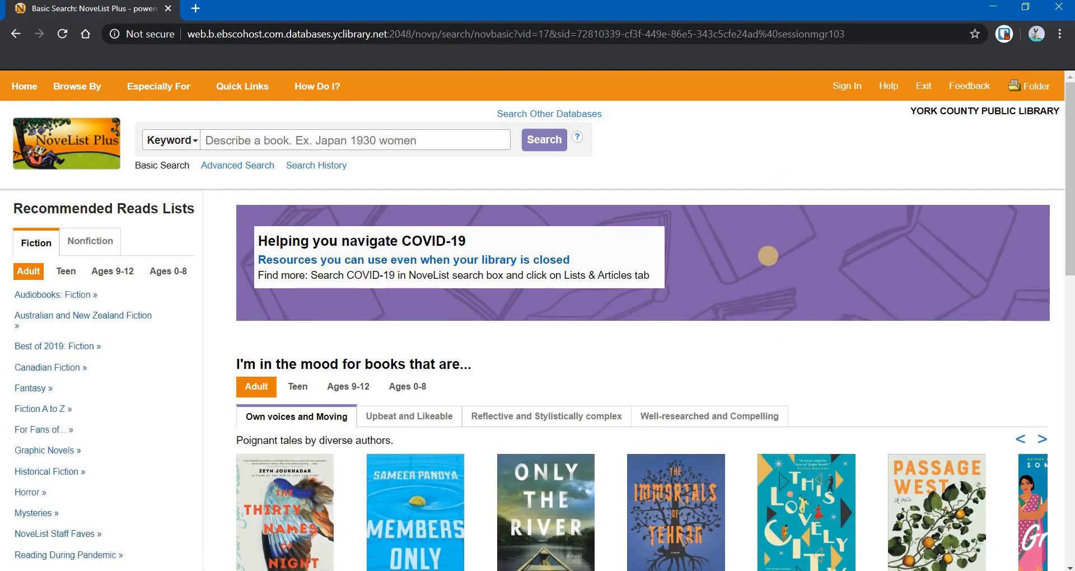
# Browse the home page's Browse Genres, Keeping Up and Featured sections.
pyautogui.scroll(-3)
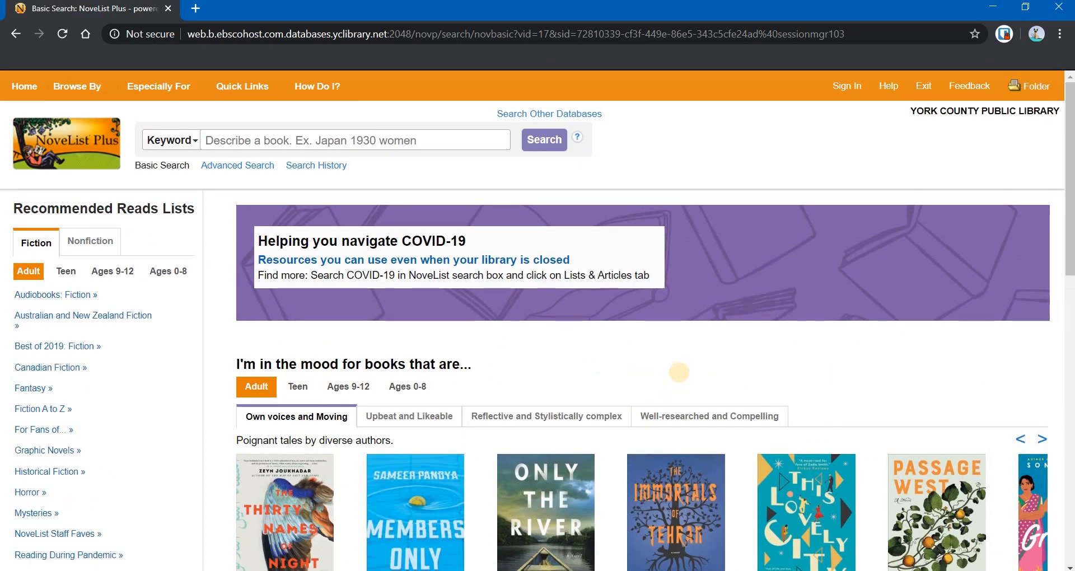
pyautogui.scroll(-3)
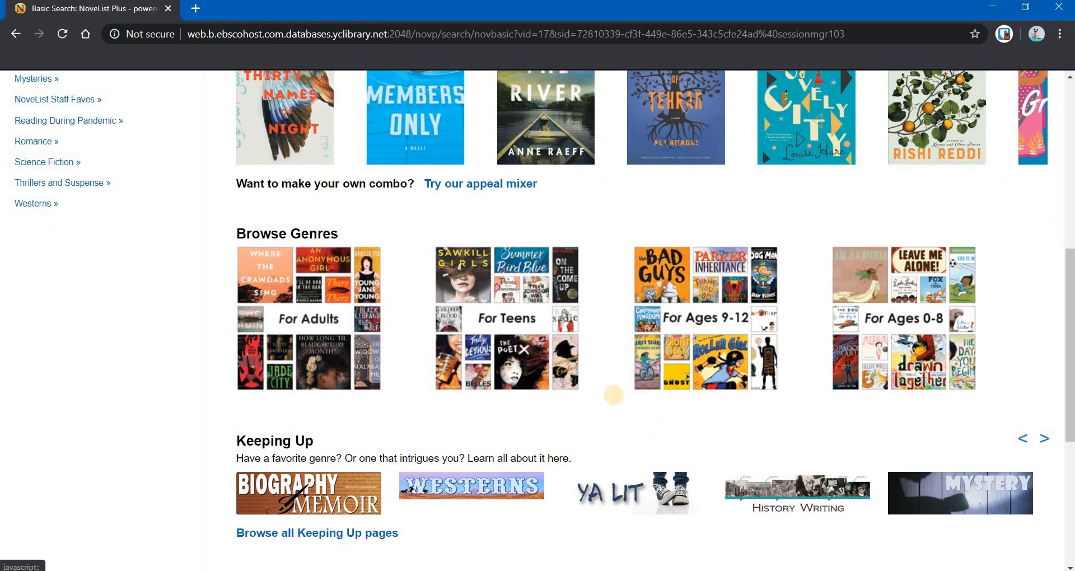
pyautogui.scroll(-3)
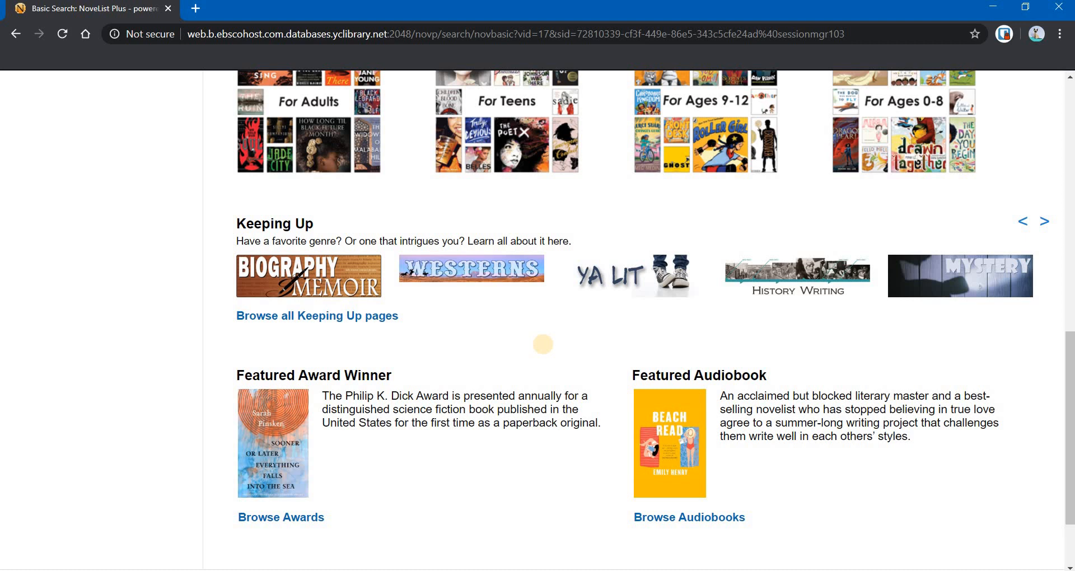
pyautogui.moveTo(621, 276)
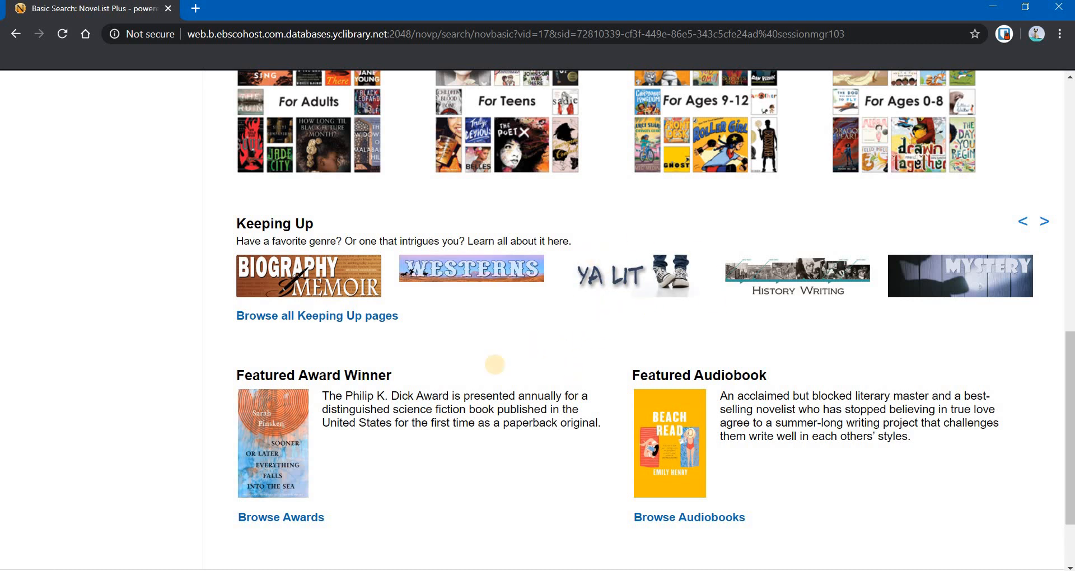
pyautogui.scroll(-3)
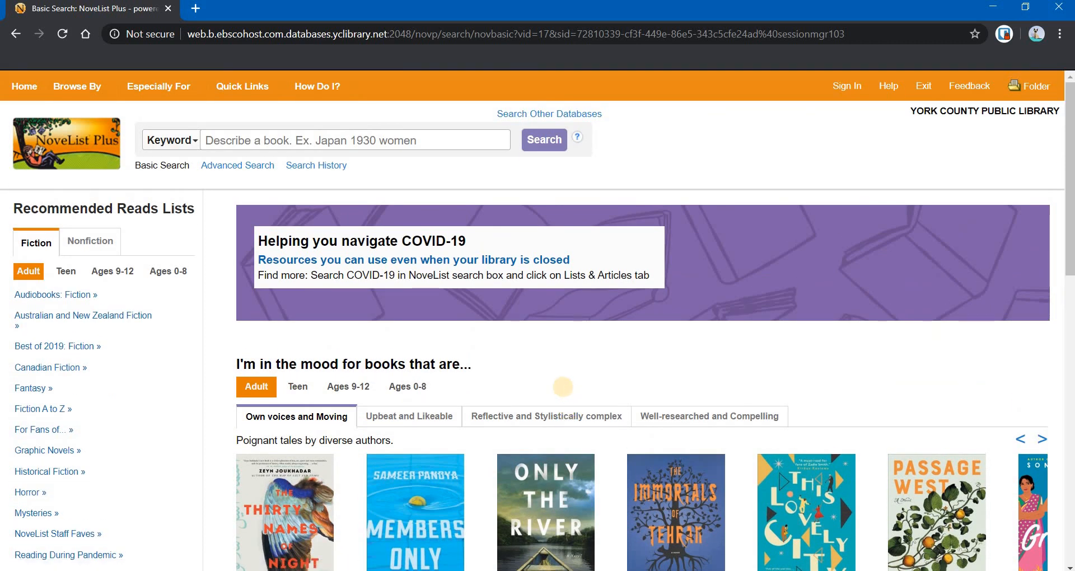
pyautogui.moveTo(445, 200)
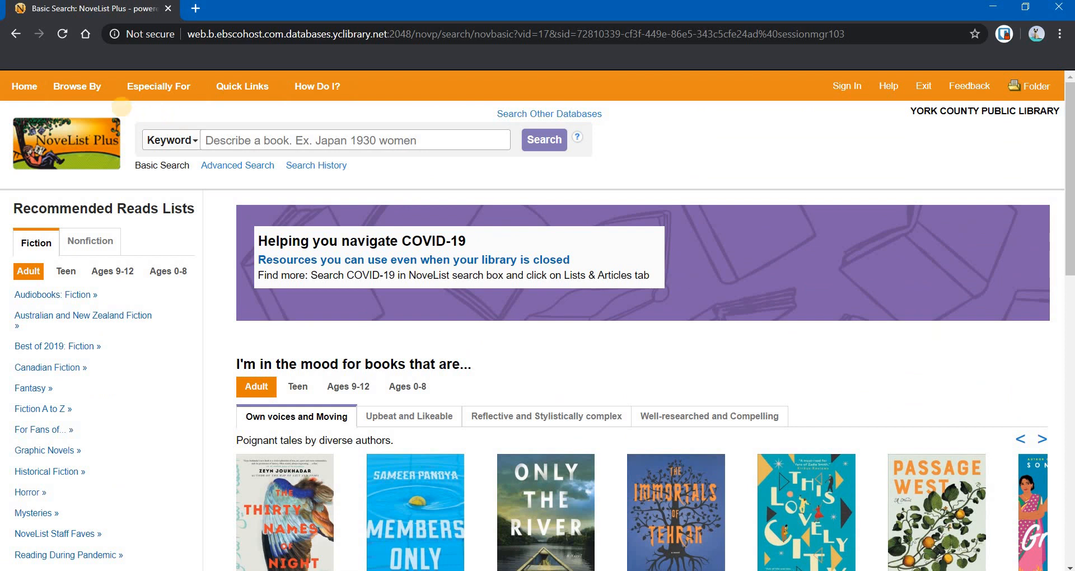
# Choose Curricular Connections from the Quick Links menu to list its 44 articles.
pyautogui.click(77, 86)
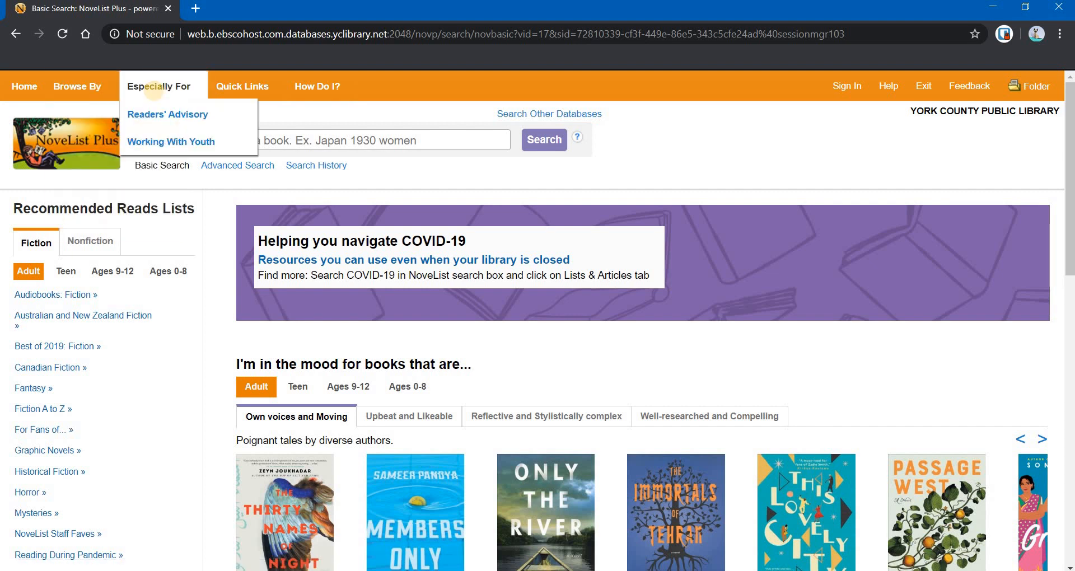
pyautogui.click(242, 87)
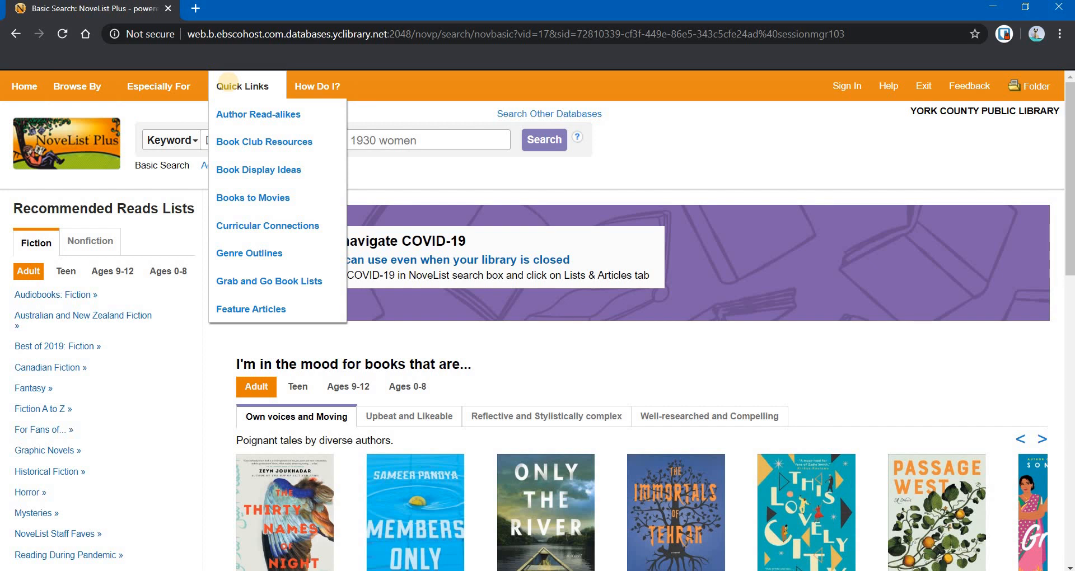
pyautogui.moveTo(259, 169)
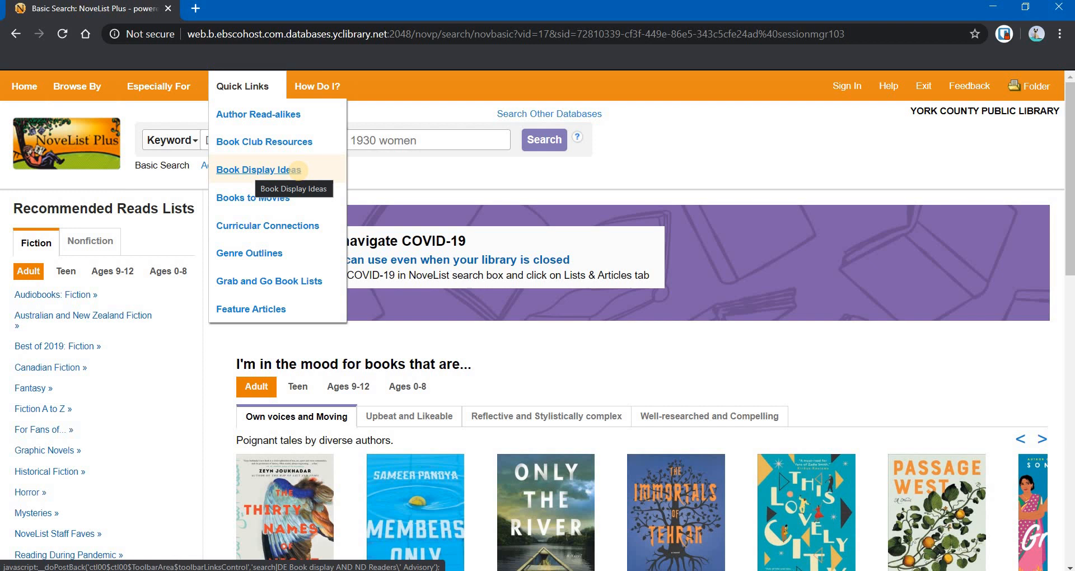
pyautogui.moveTo(268, 225)
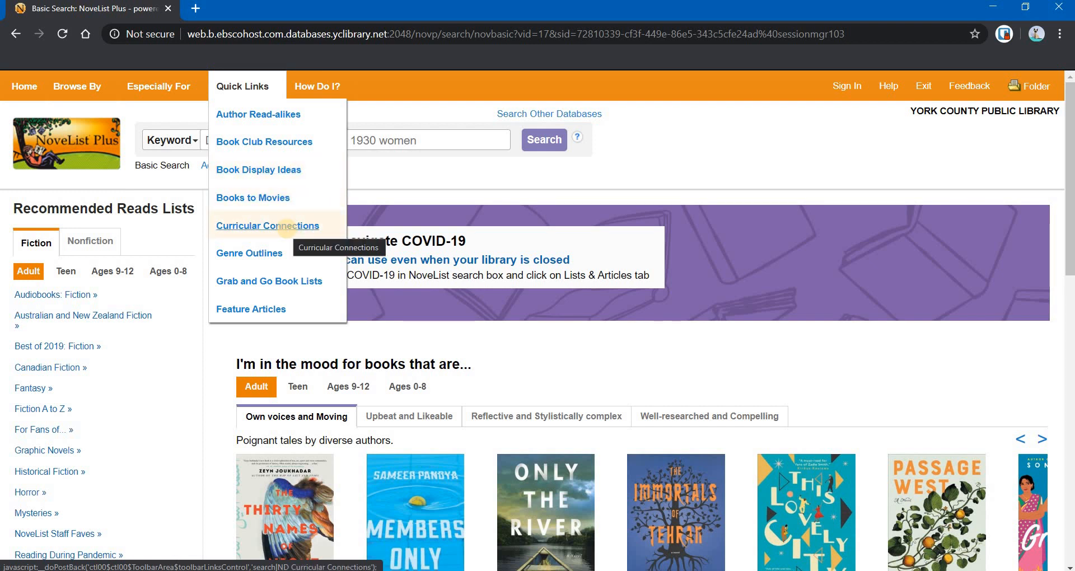
pyautogui.click(267, 225)
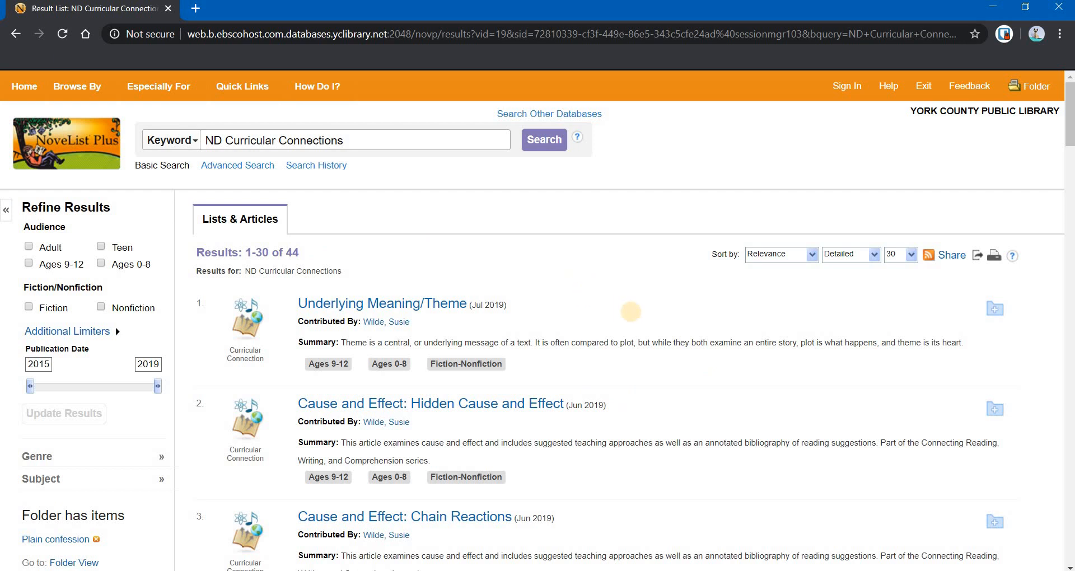
pyautogui.moveTo(641, 276)
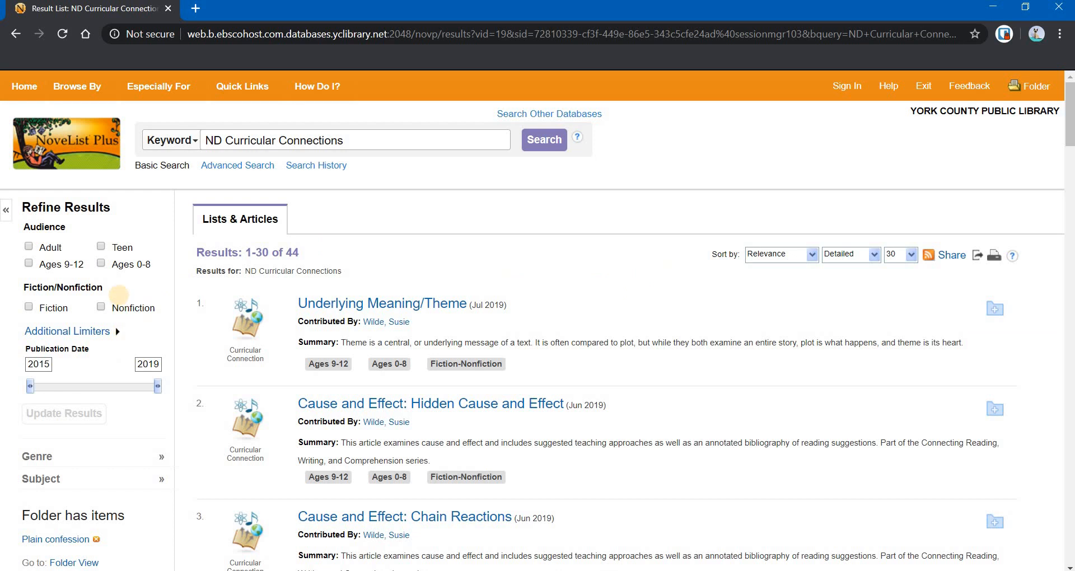
# Review the Curricular Connections results and refine options, then return to the home page.
pyautogui.scroll(-3)
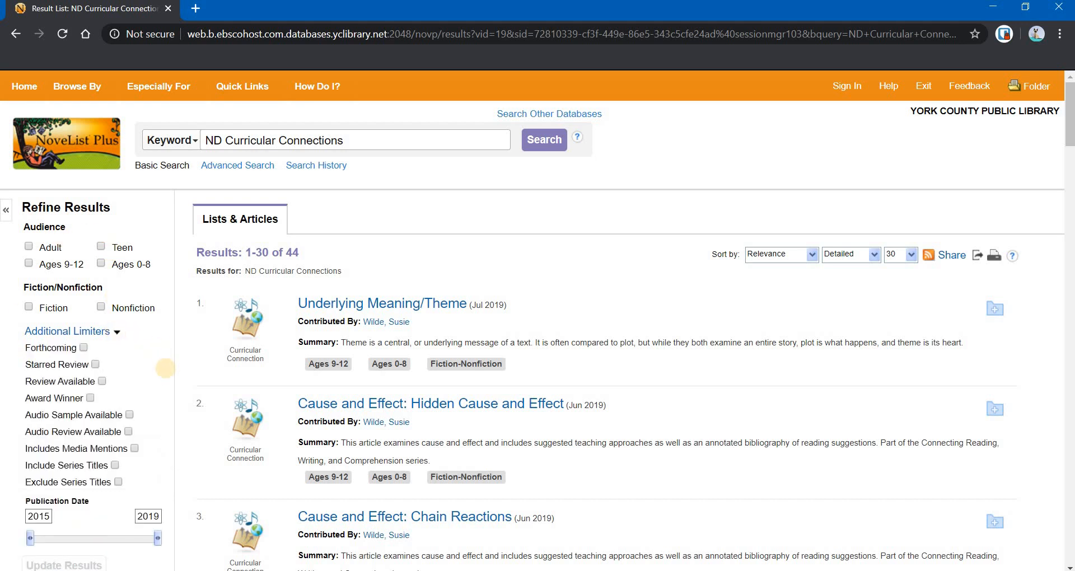
pyautogui.scroll(-3)
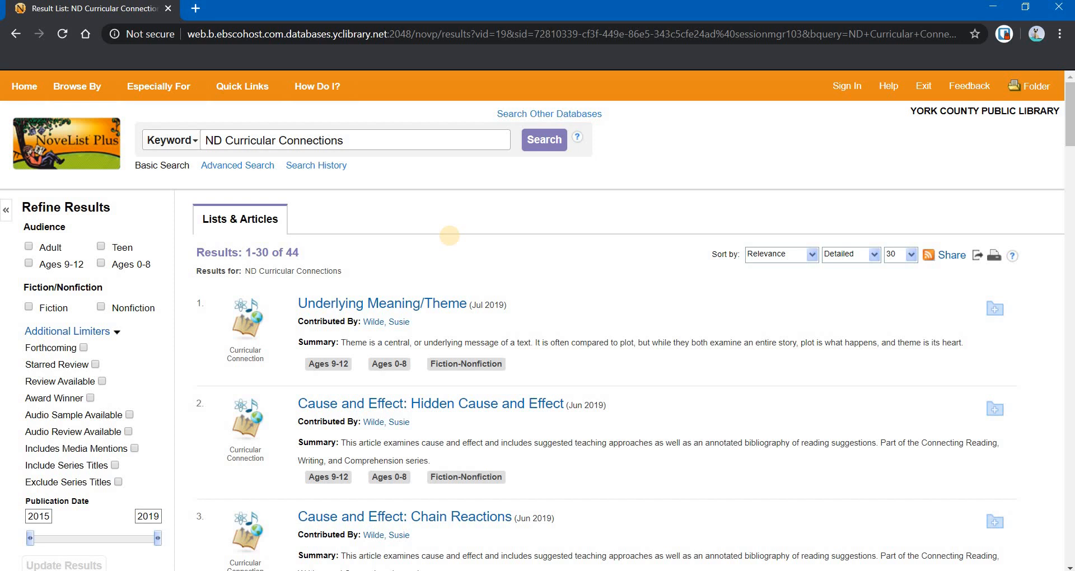
pyautogui.click(79, 87)
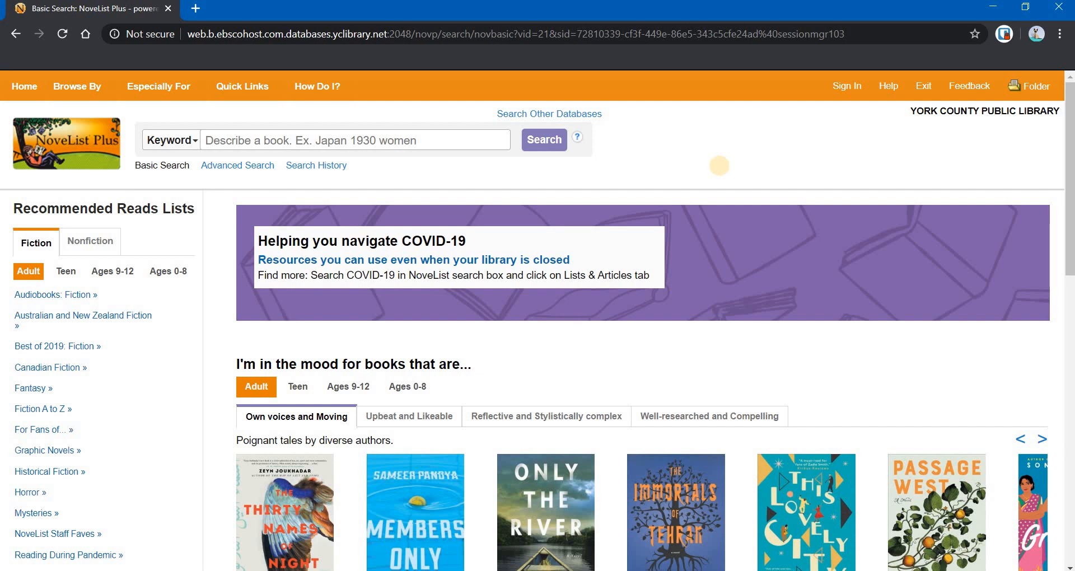
pyautogui.moveTo(703, 158)
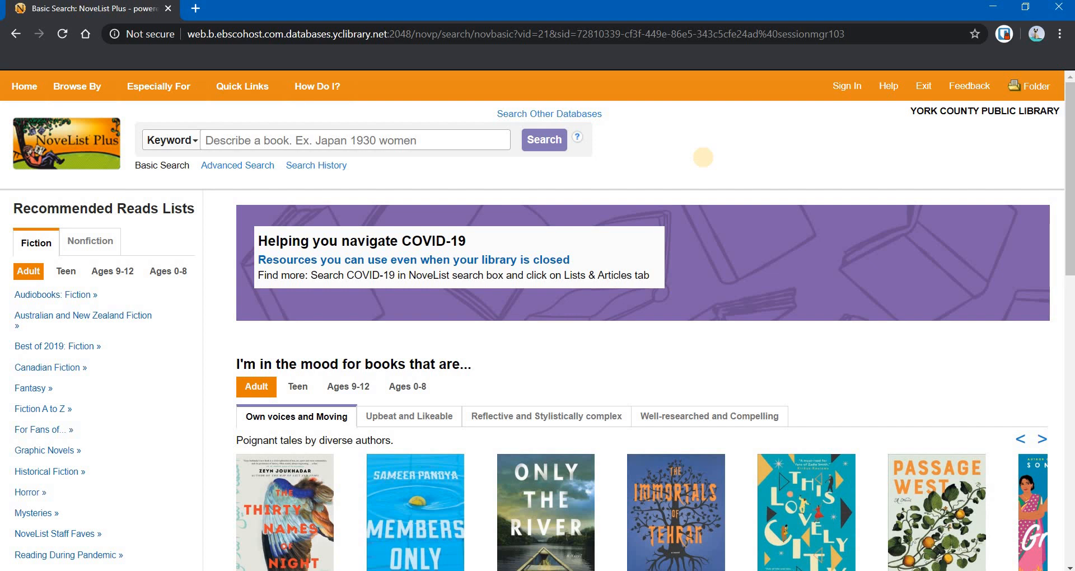